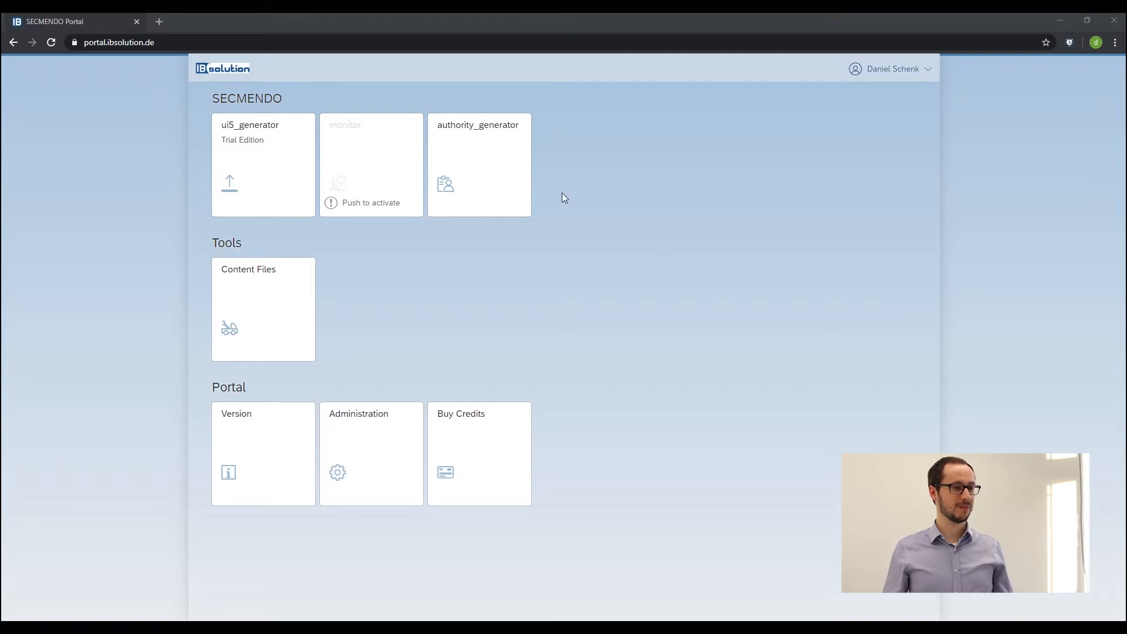
Step: Open authority_generator from the portal and go to its Uploads list of roles
left_click(478, 164)
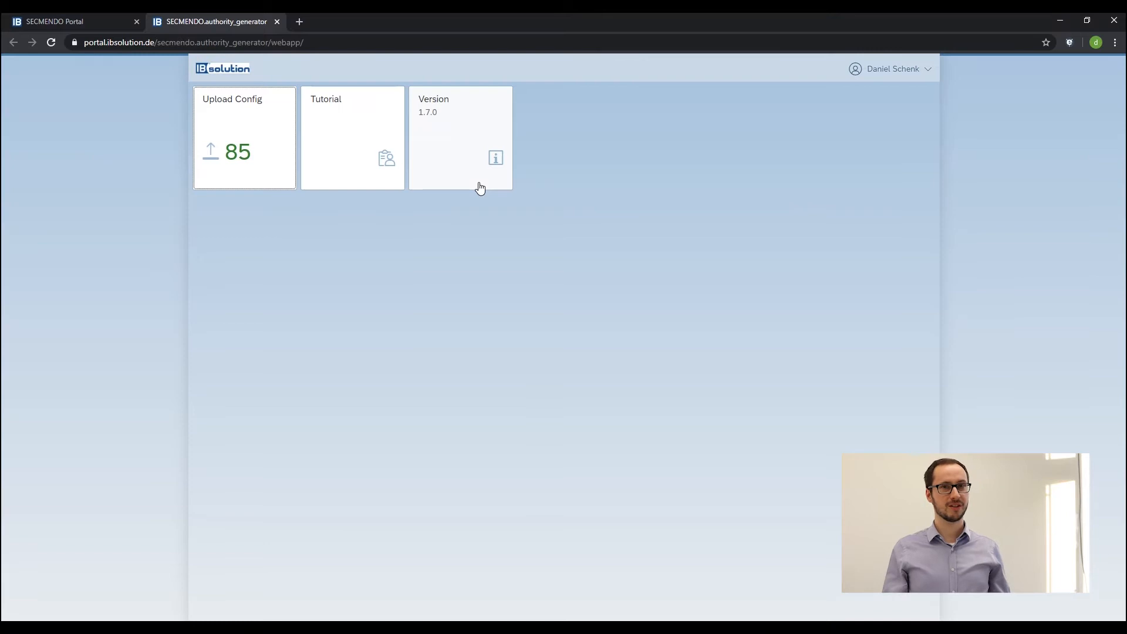
mouse_move(442, 174)
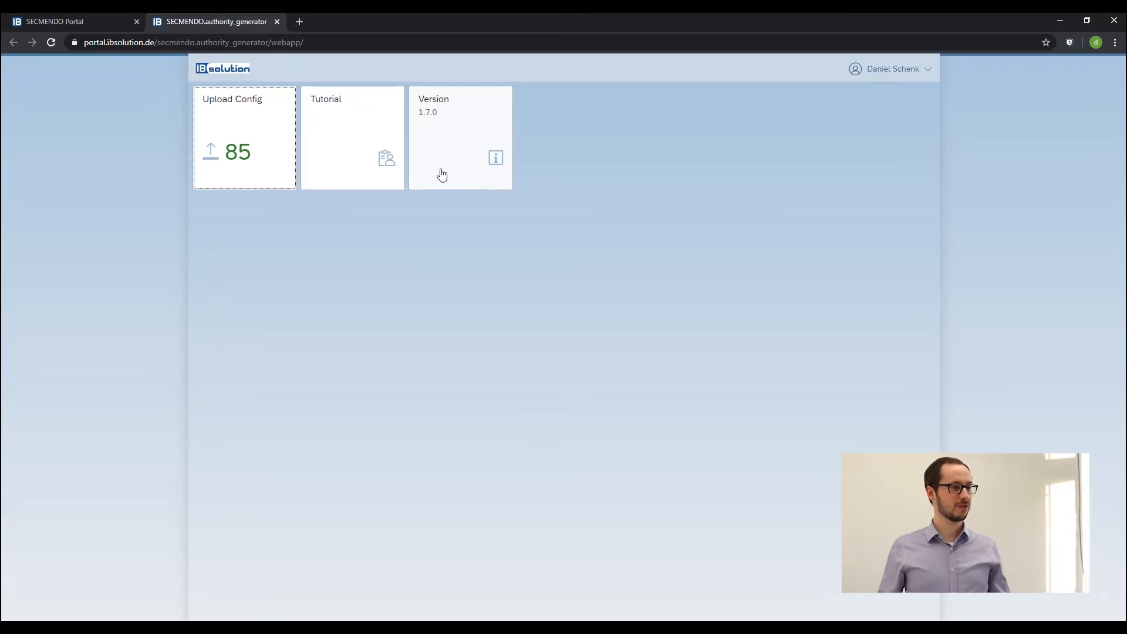
left_click(244, 136)
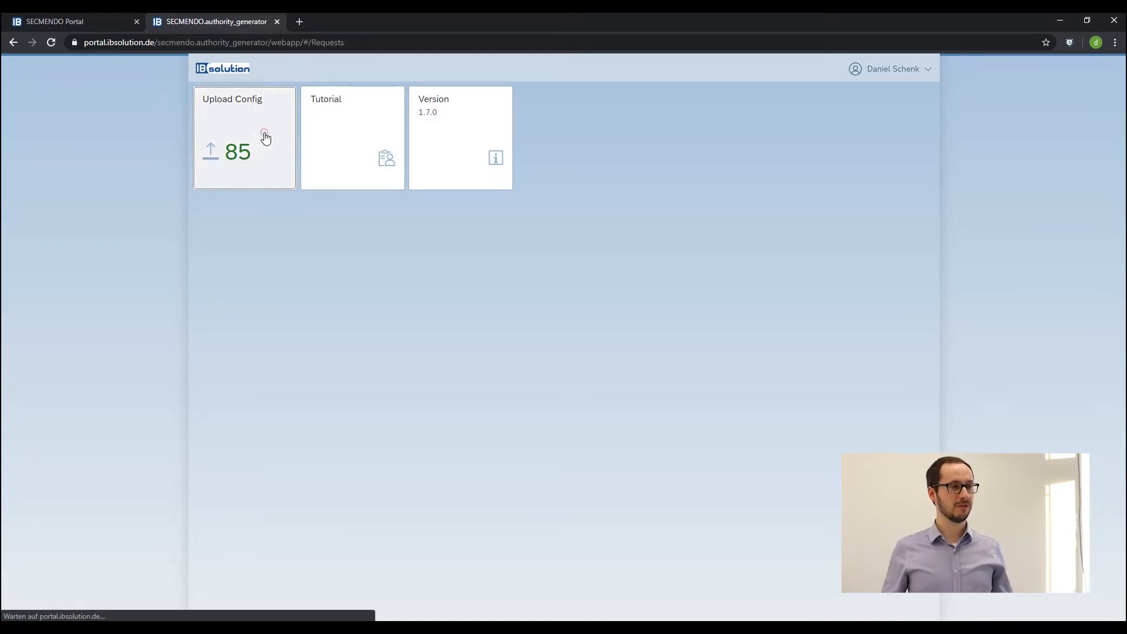
left_click(244, 138)
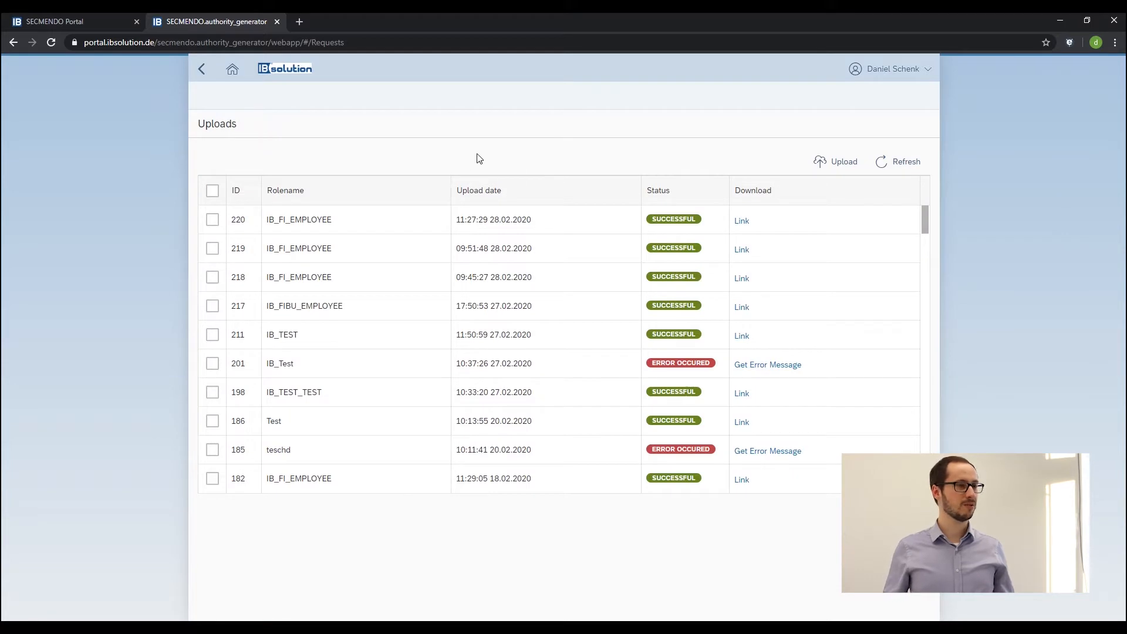
mouse_move(737, 153)
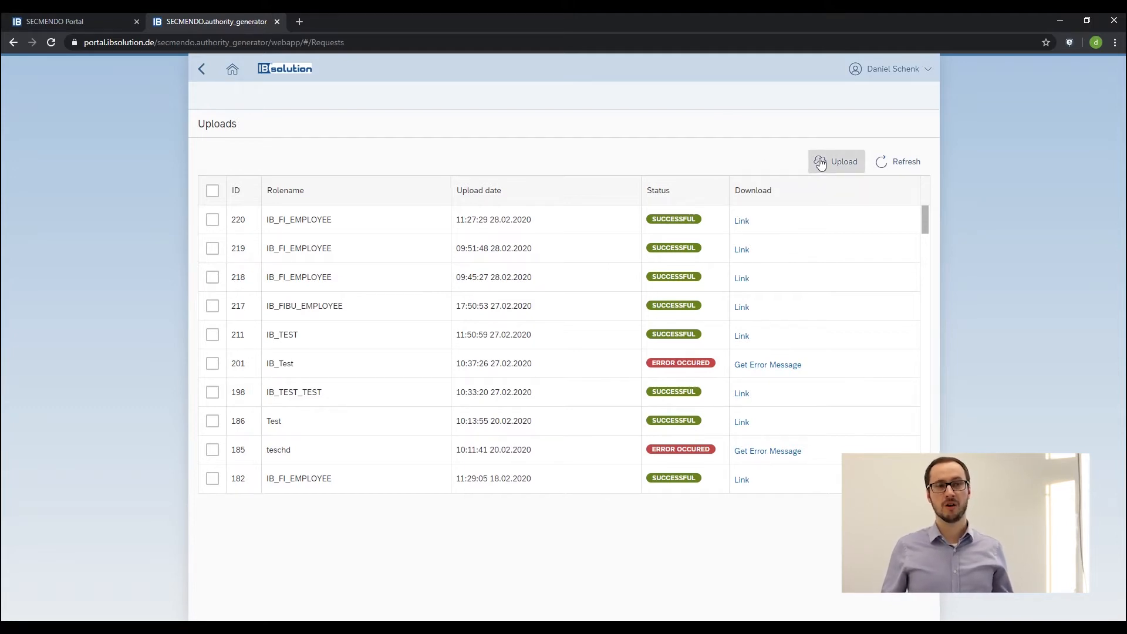
Step: Start a new upload with role name IB_FI_EMPLOYEEE and description 'FI role employee'
left_click(836, 161)
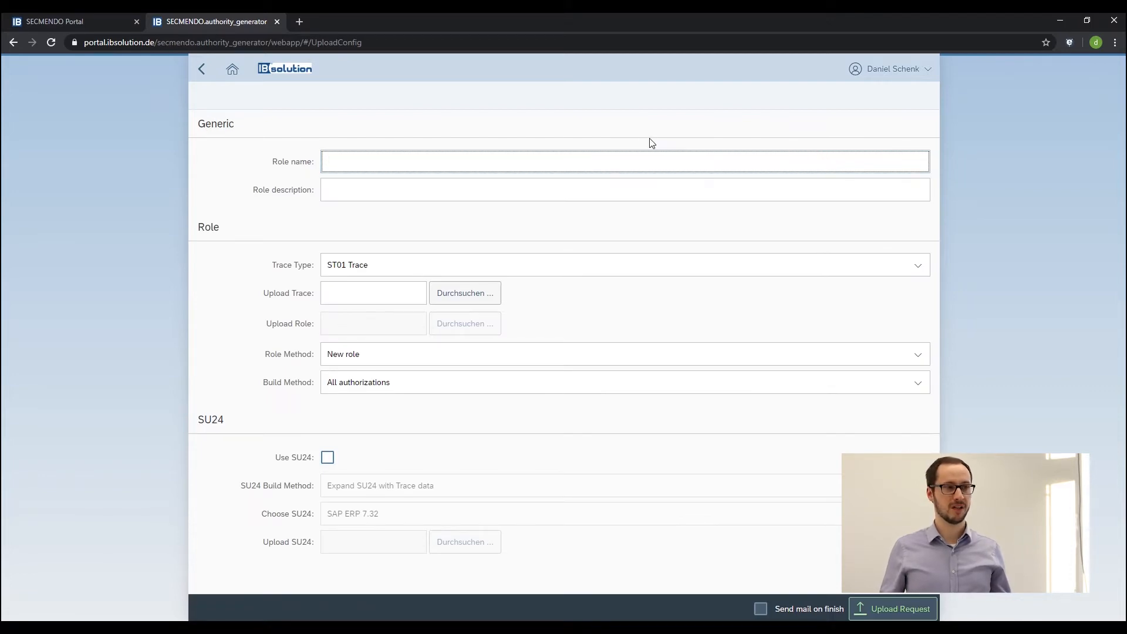
left_click(402, 161)
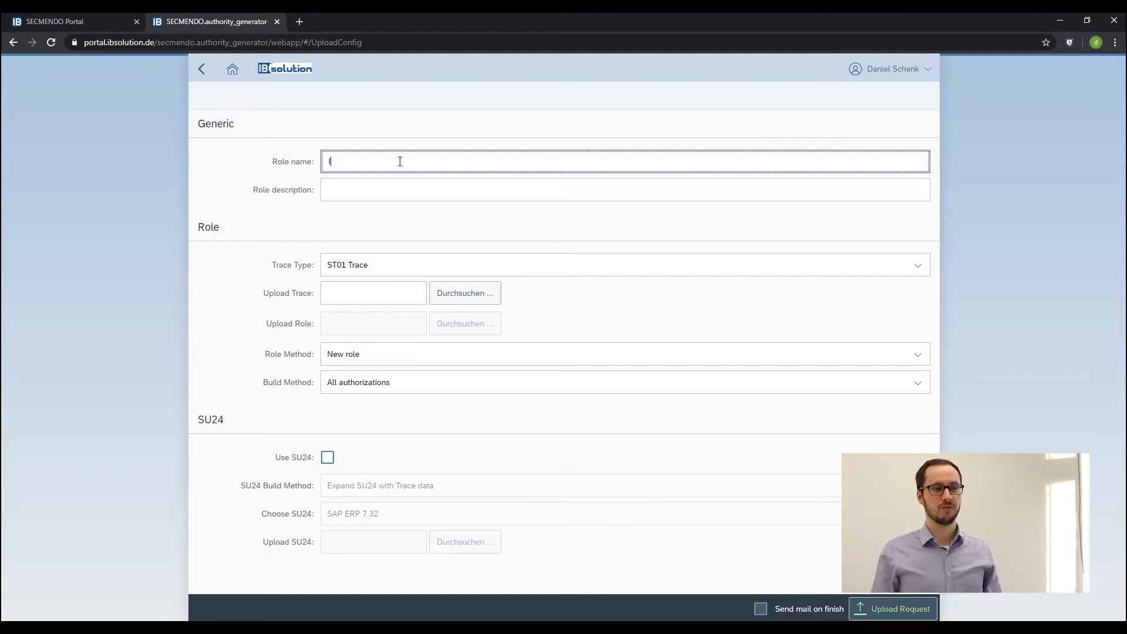
type("IB_FI_EMP")
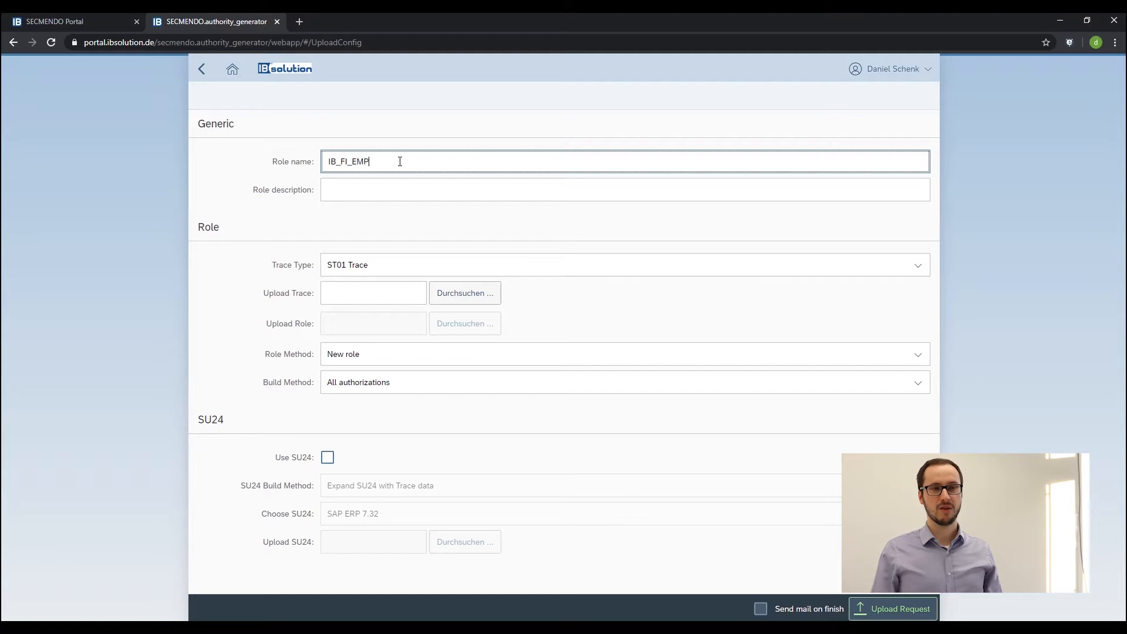
type("LOYEEE")
left_click(625, 189)
type("F")
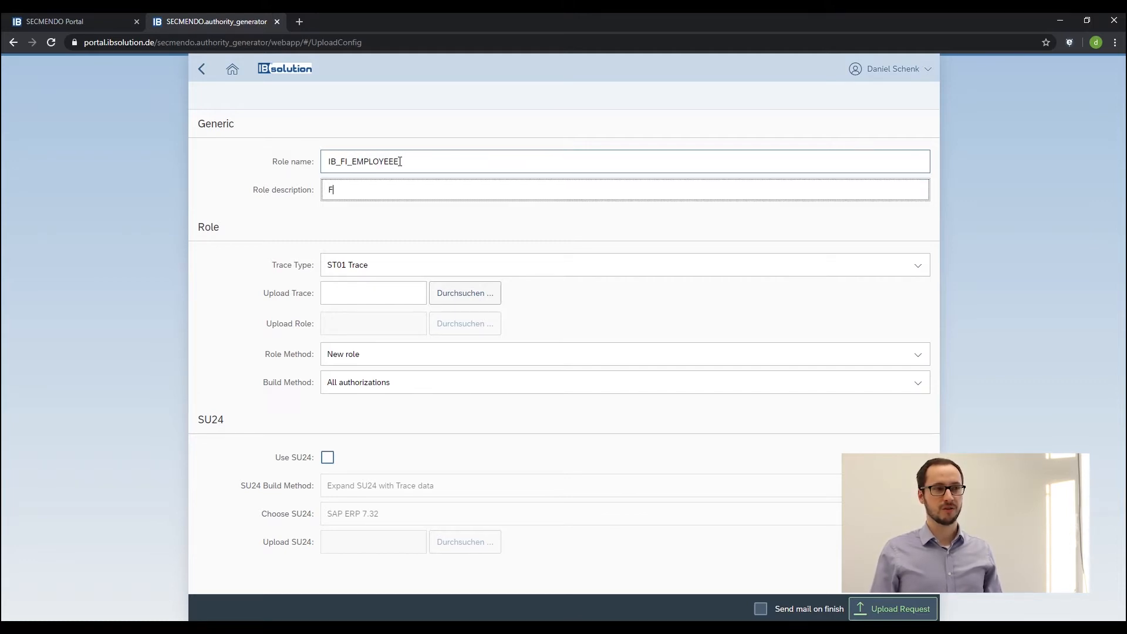
type("I")
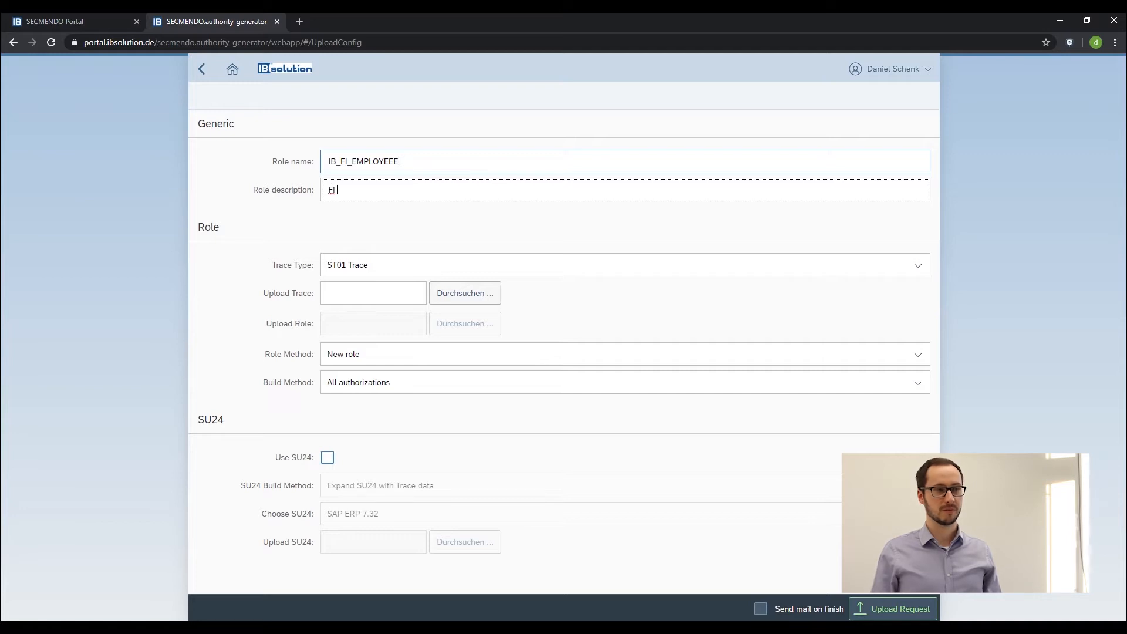
type("rol")
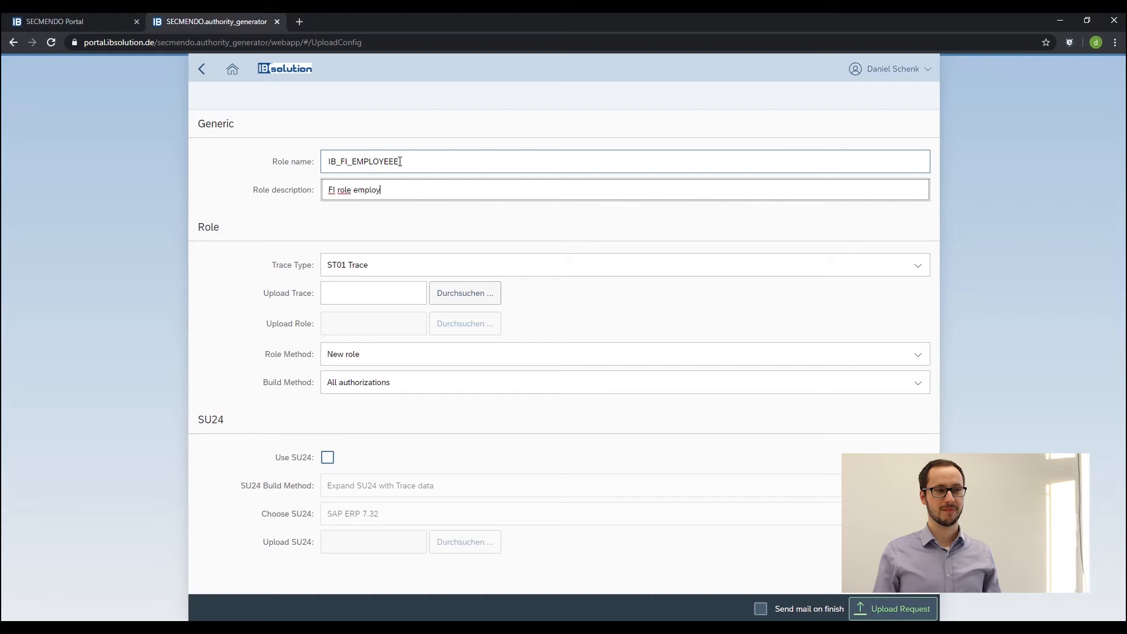
type("ee")
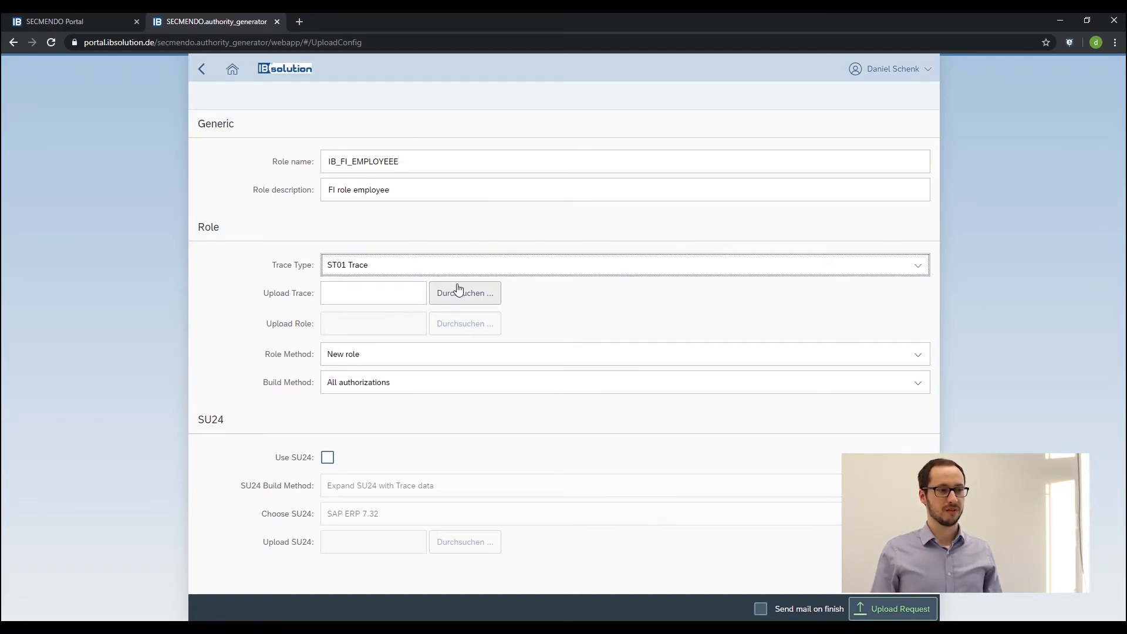
Step: Attach trace3.txt from Downloads as the trace file for the request
left_click(465, 293)
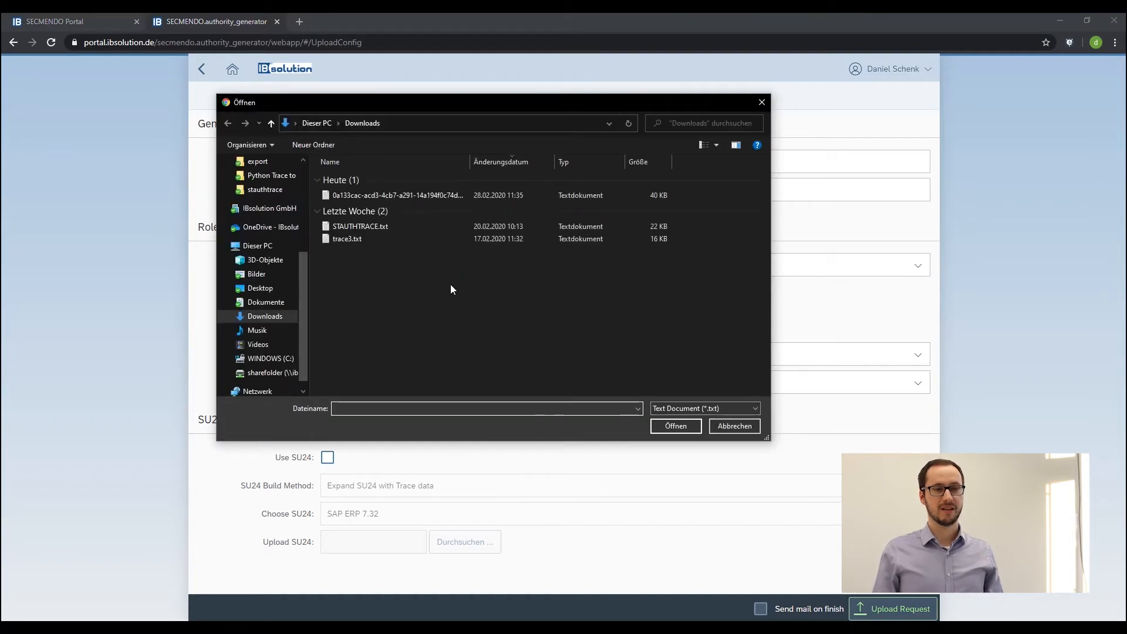
left_click(347, 238)
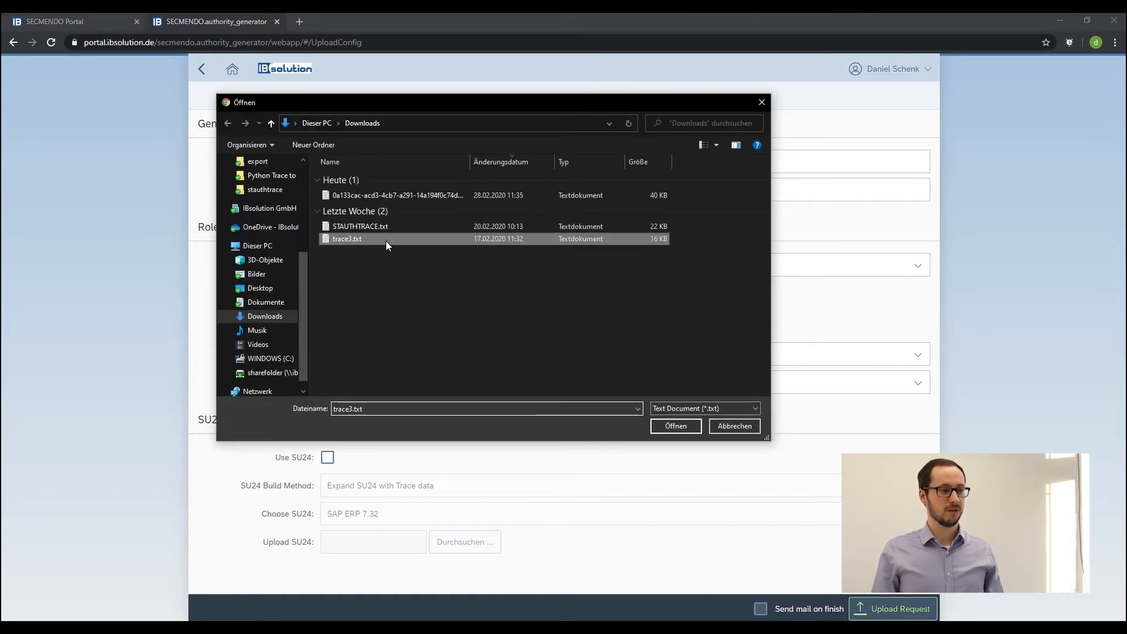
left_click(674, 425)
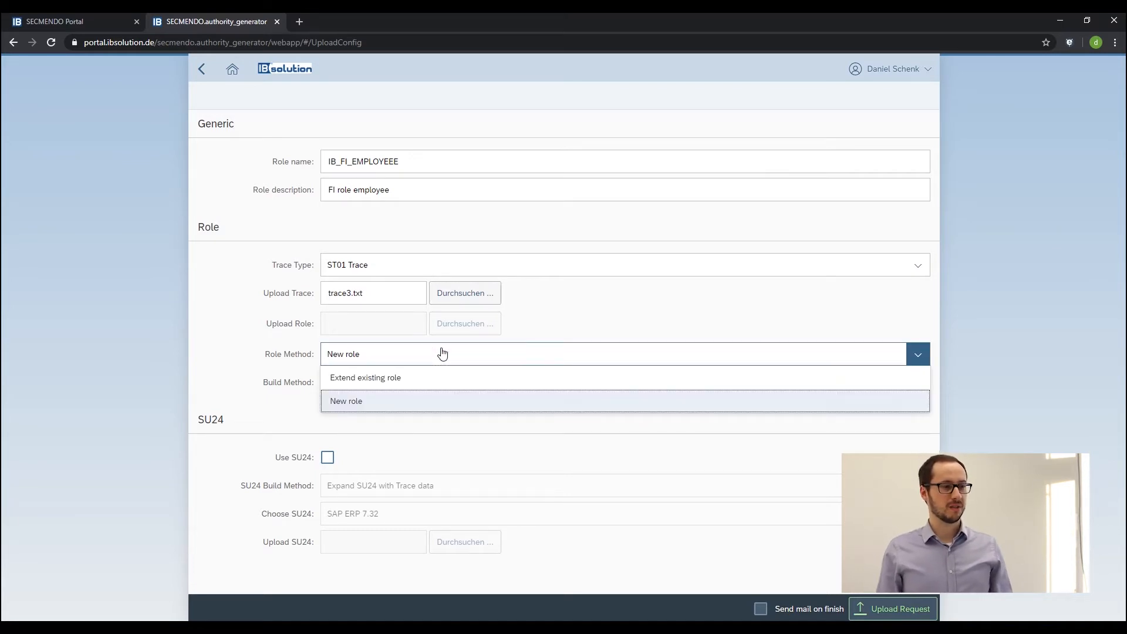
left_click(345, 402)
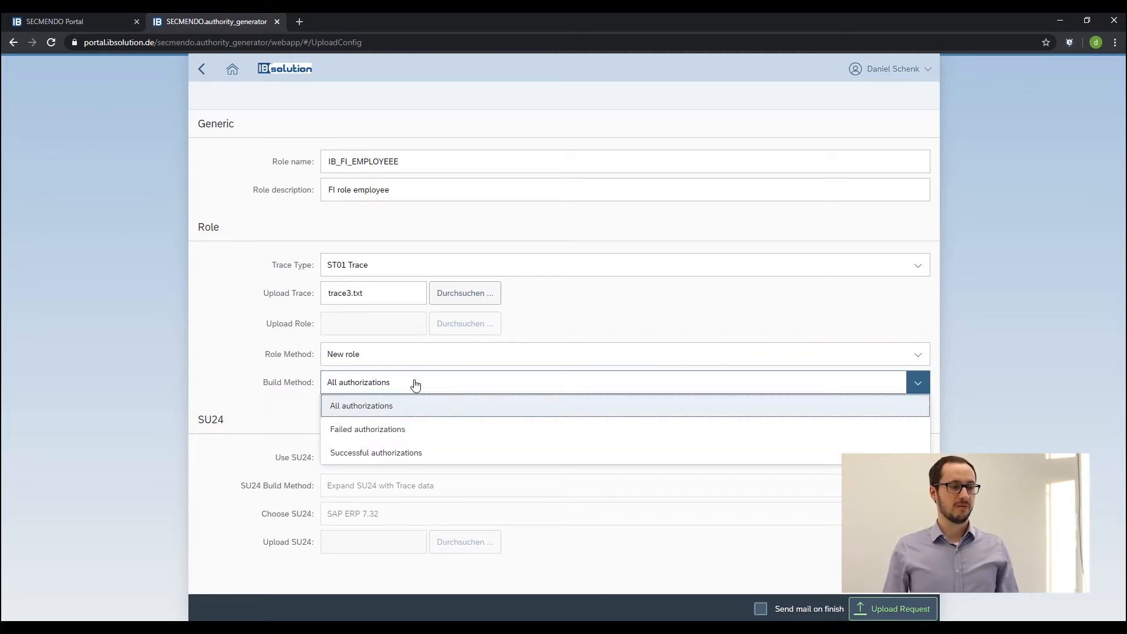
mouse_move(399, 408)
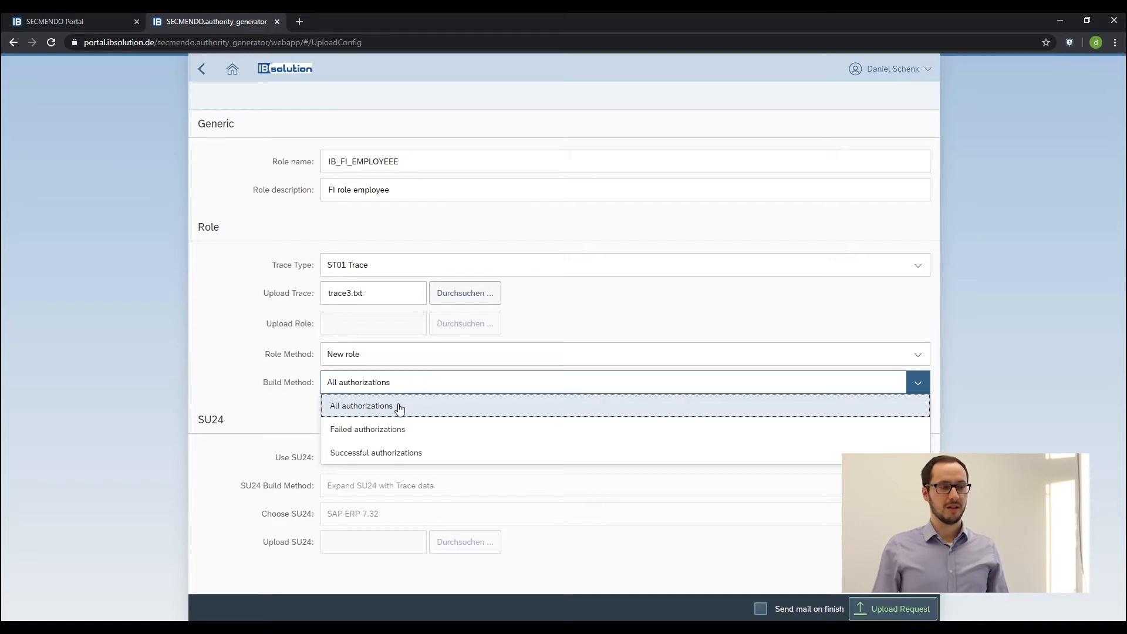
mouse_move(375, 452)
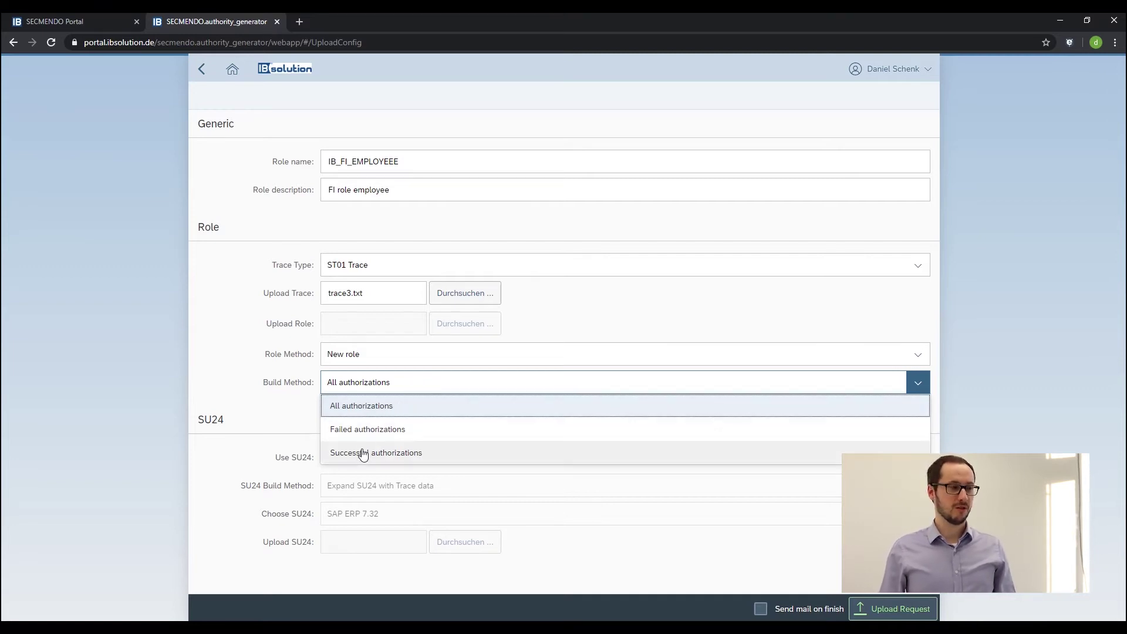
left_click(361, 405)
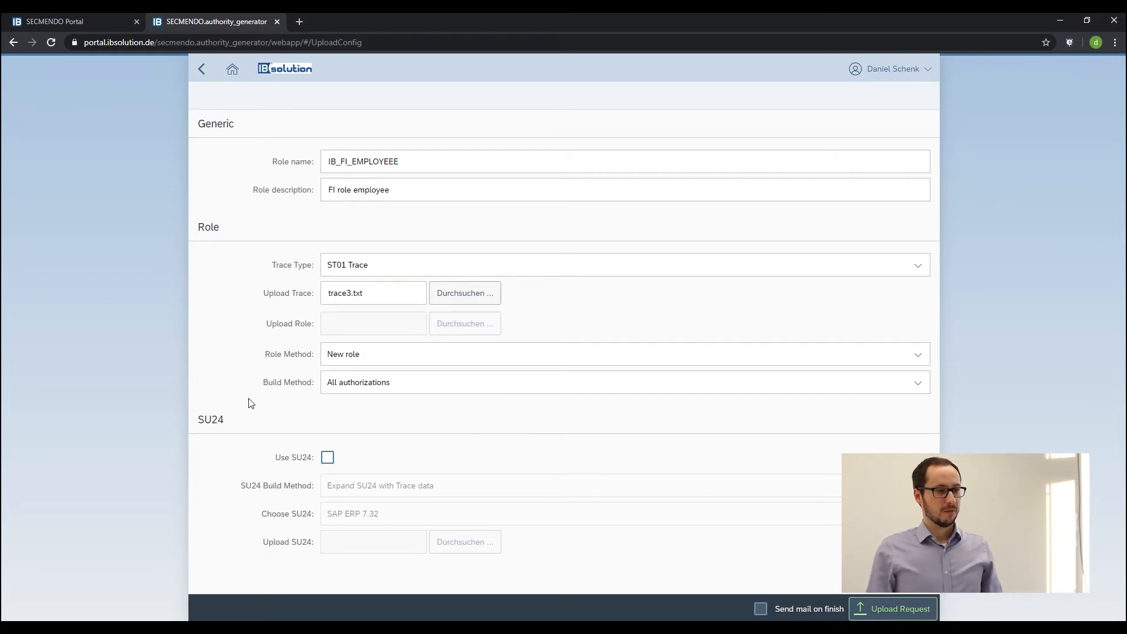
mouse_move(211, 372)
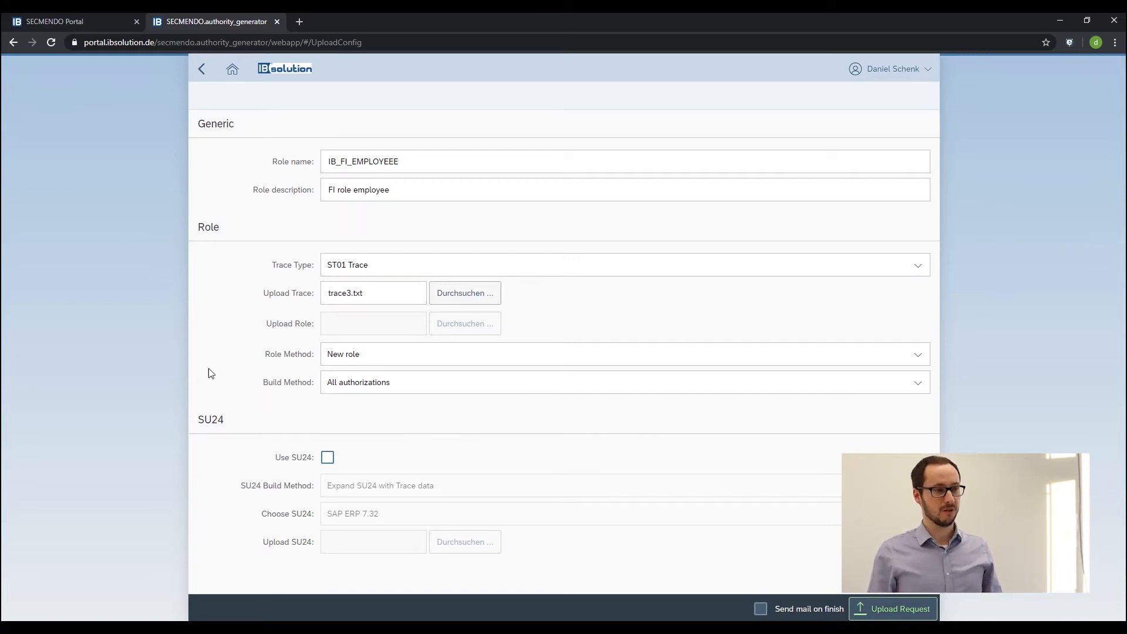
mouse_move(361, 415)
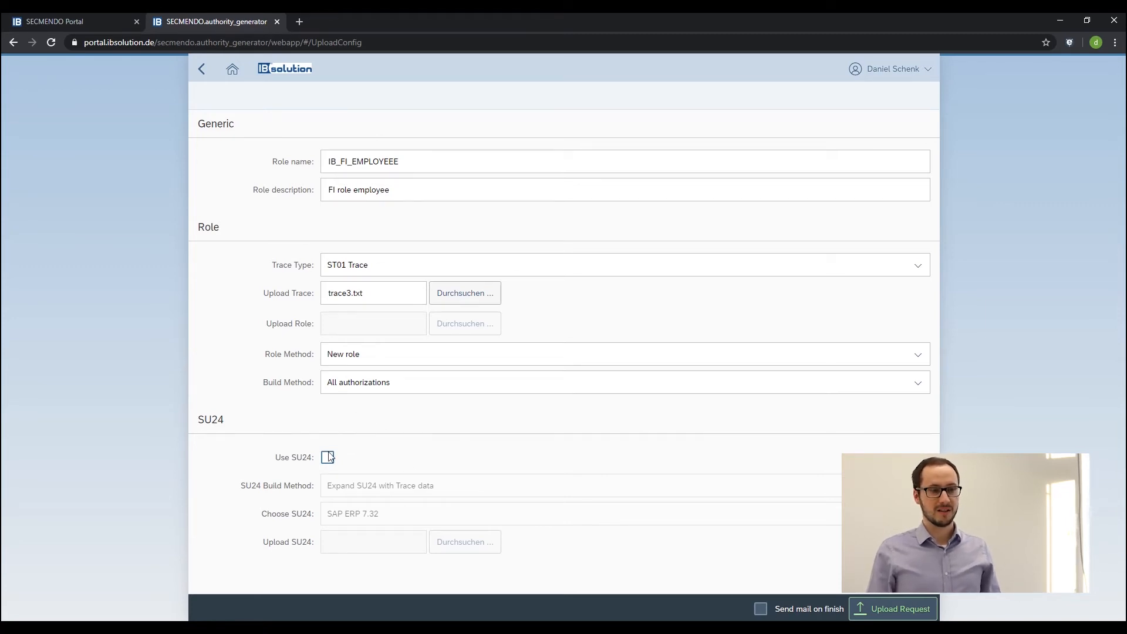
mouse_move(327, 458)
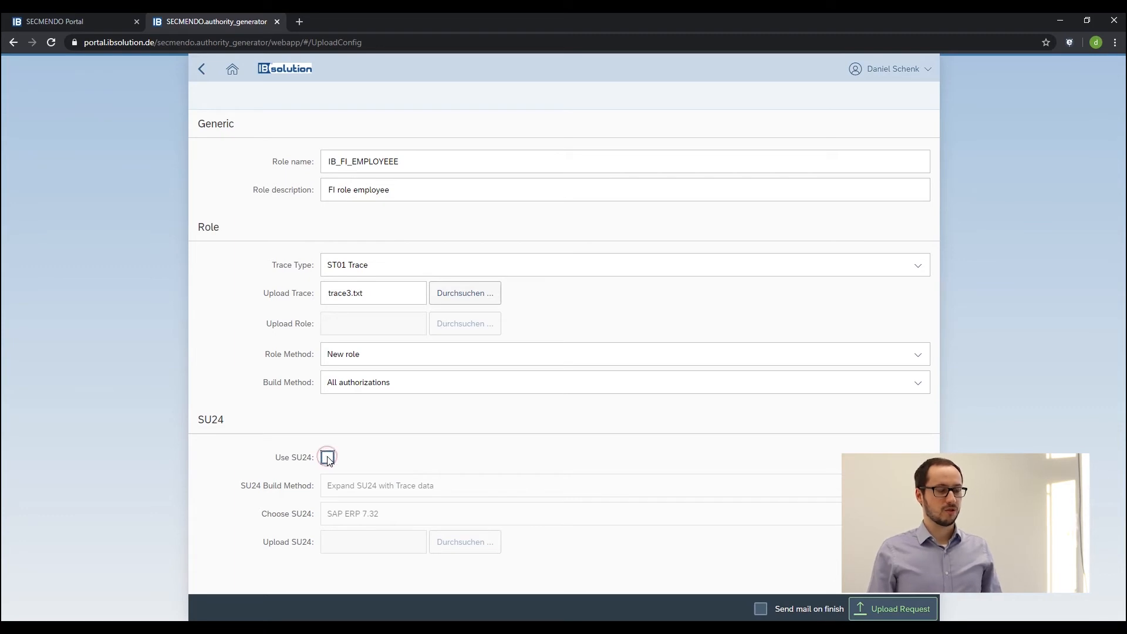
Step: Enable Use SU24 with SAP ERP 7.32 as source and submit the upload request
left_click(328, 456)
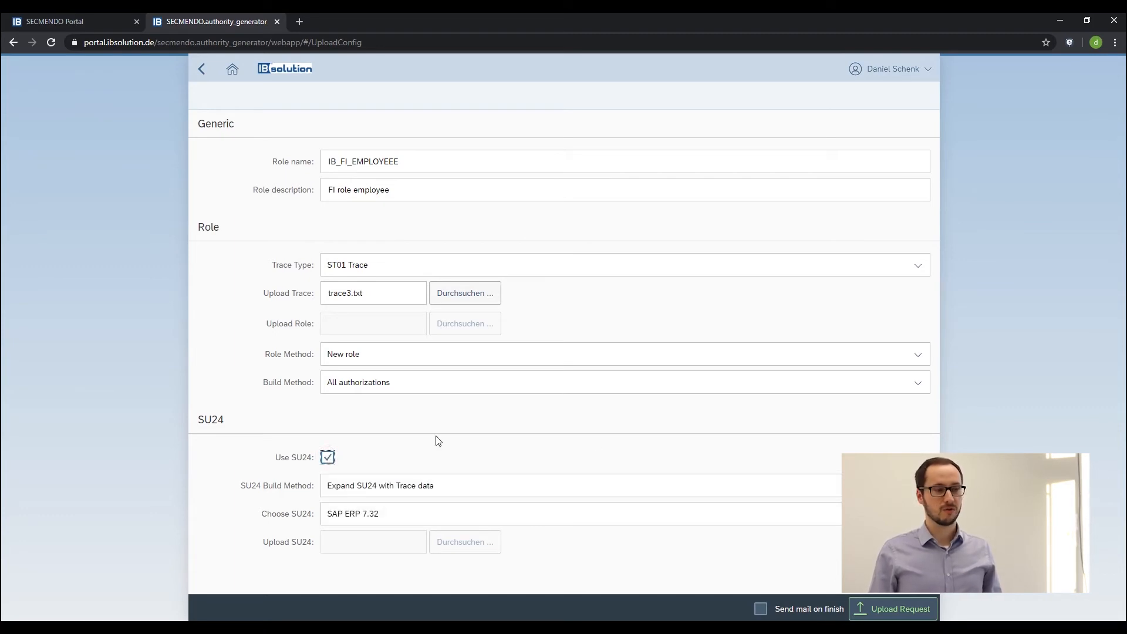
mouse_move(930, 446)
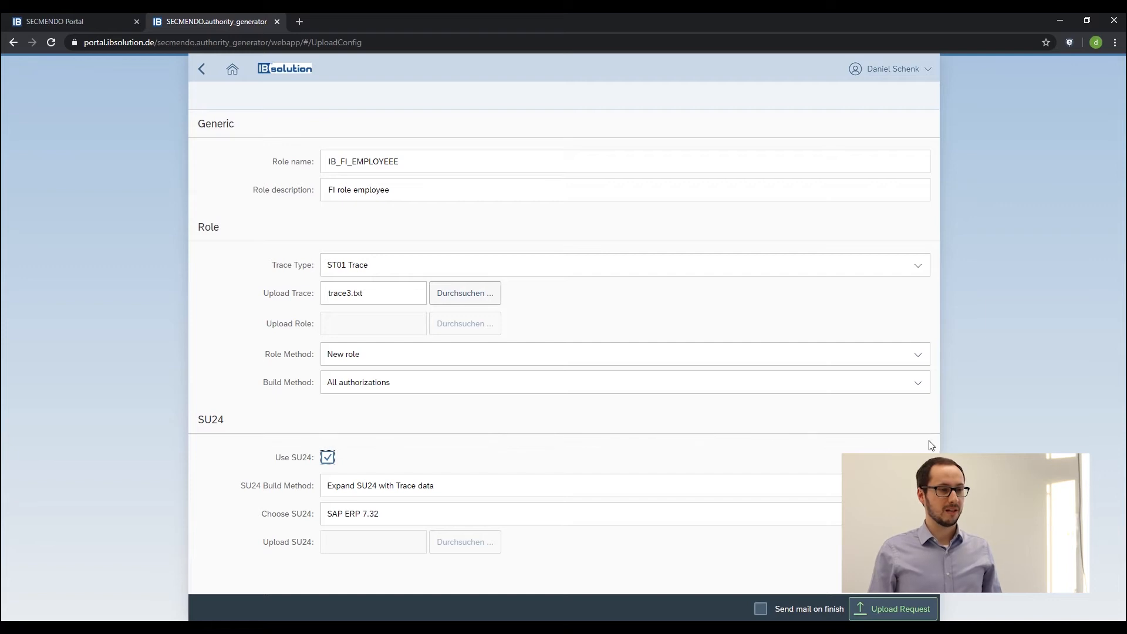
mouse_move(911, 452)
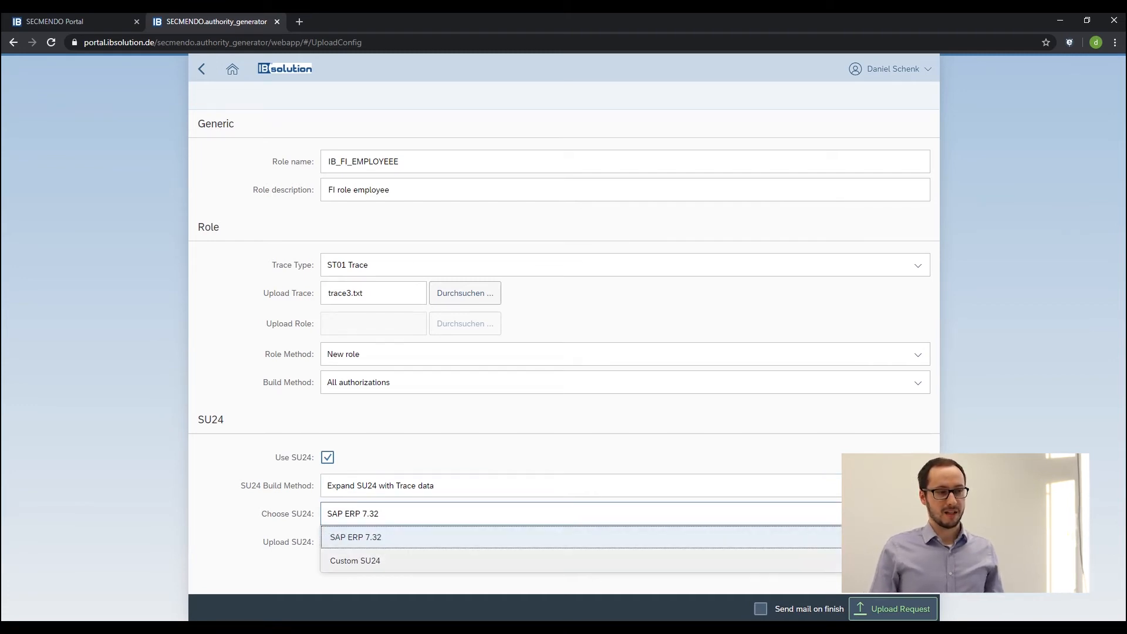
left_click(355, 536)
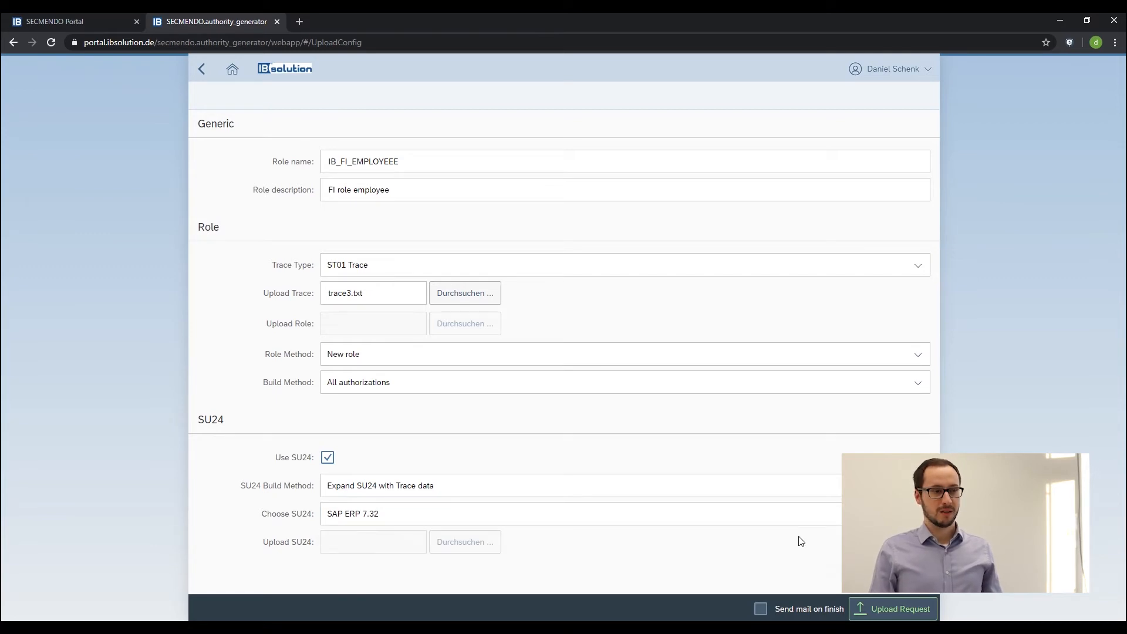
mouse_move(759, 535)
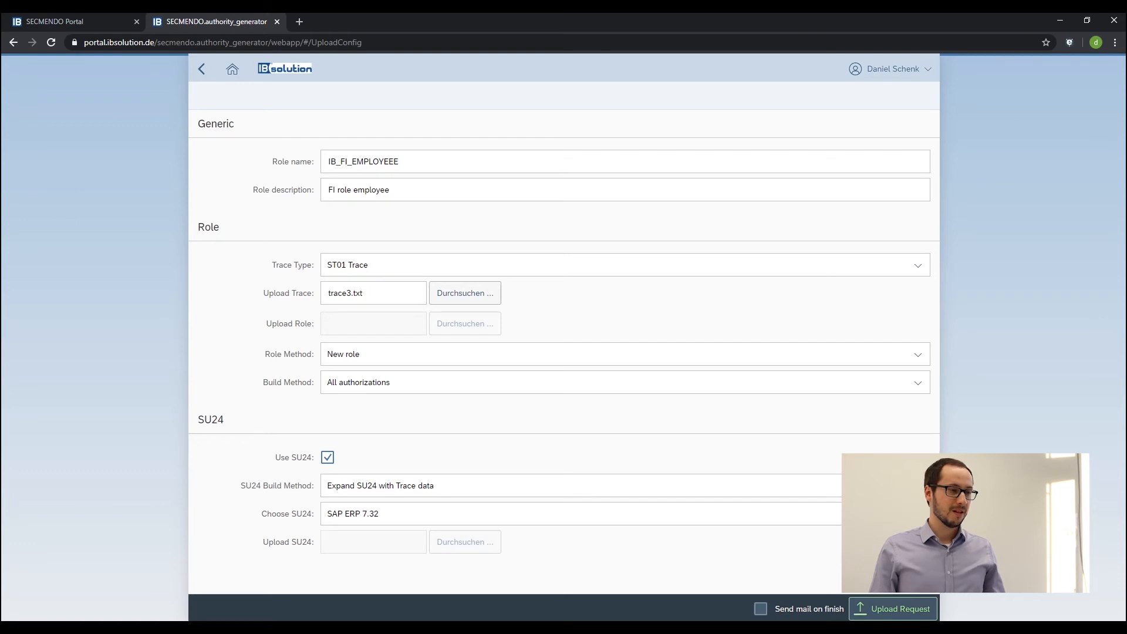
left_click(892, 609)
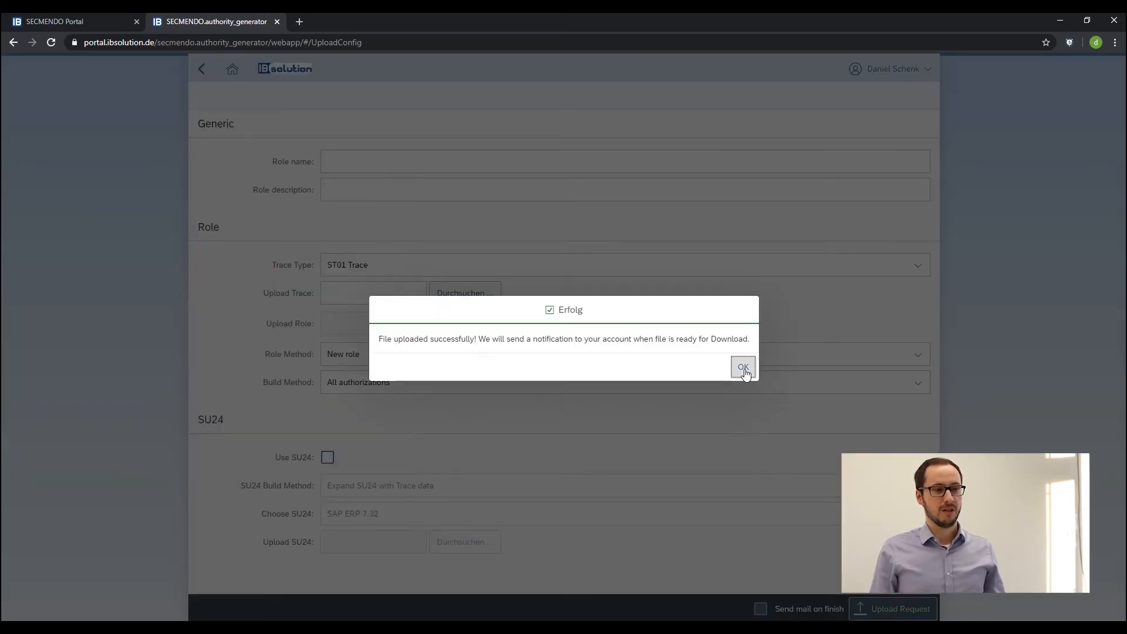
mouse_move(743, 367)
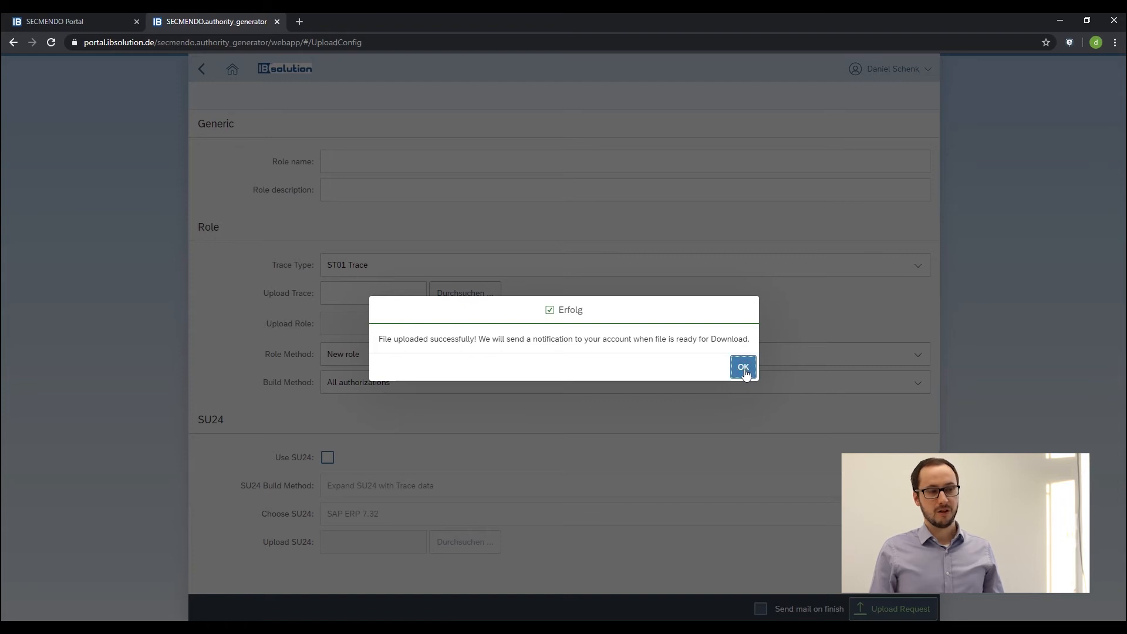
Step: Confirm the success message, refresh until request 221 is SUCCESSFUL, and download its role file
left_click(742, 367)
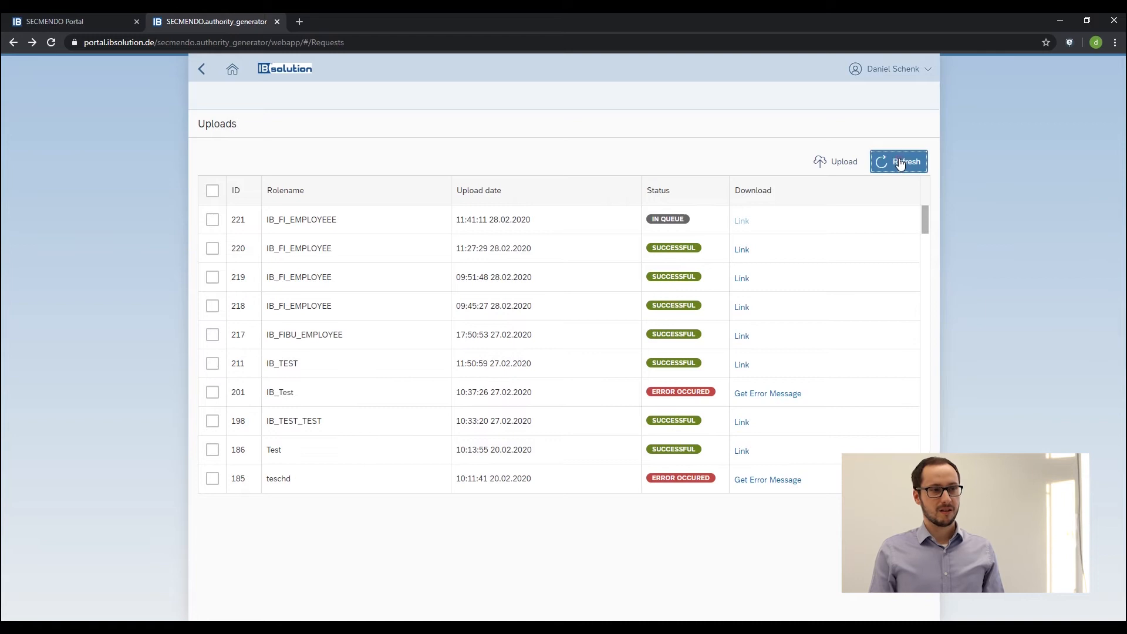
left_click(898, 161)
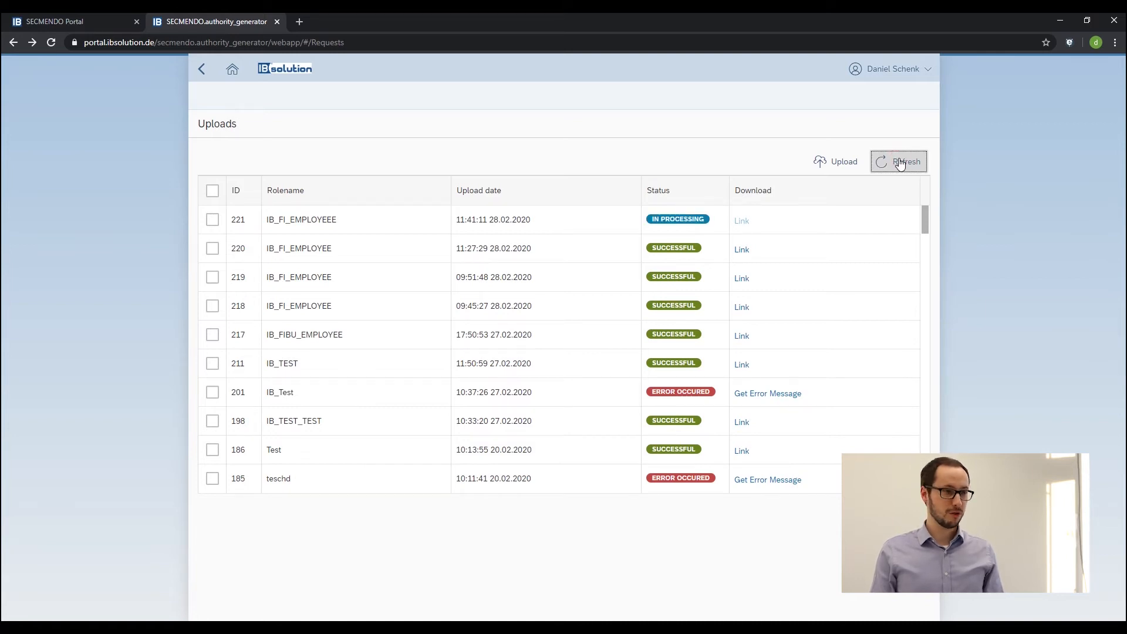
left_click(898, 161)
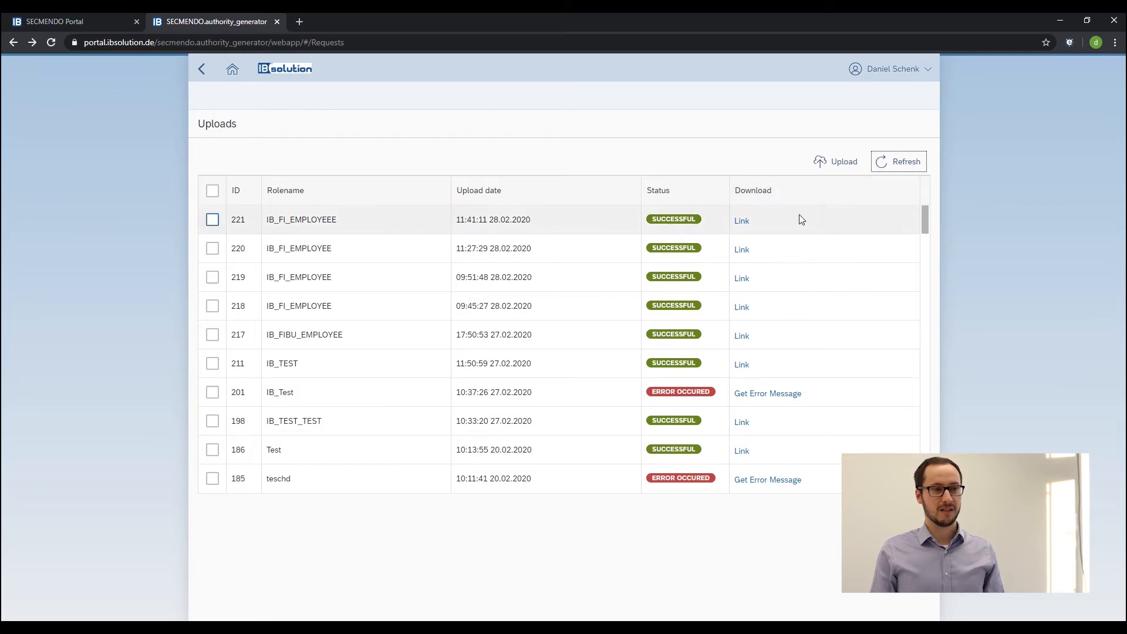
left_click(741, 221)
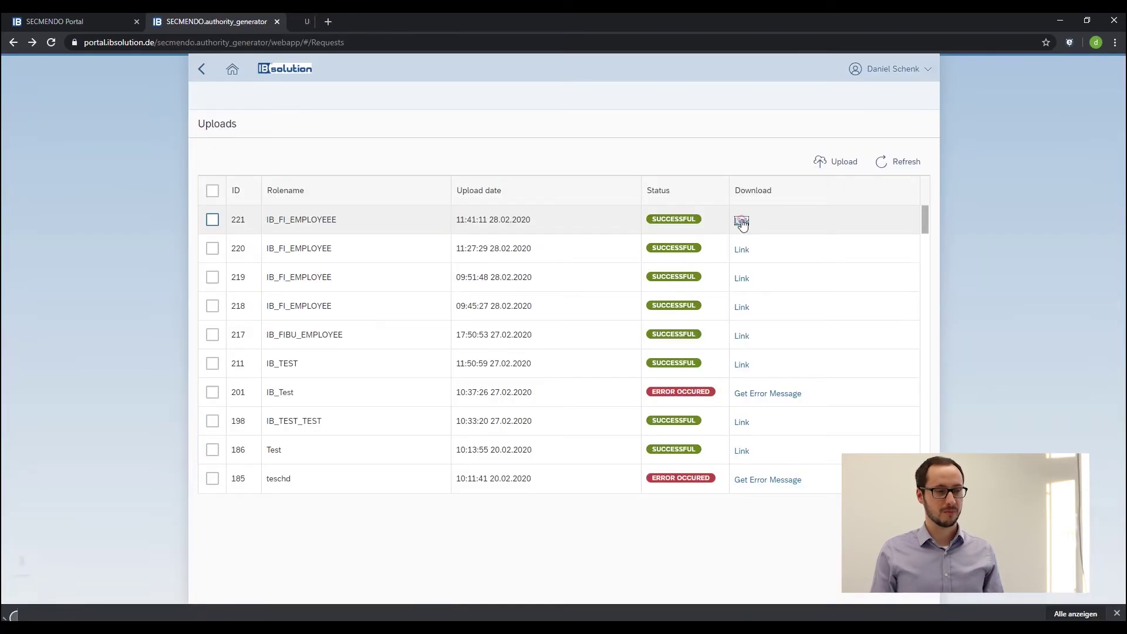
left_click(741, 219)
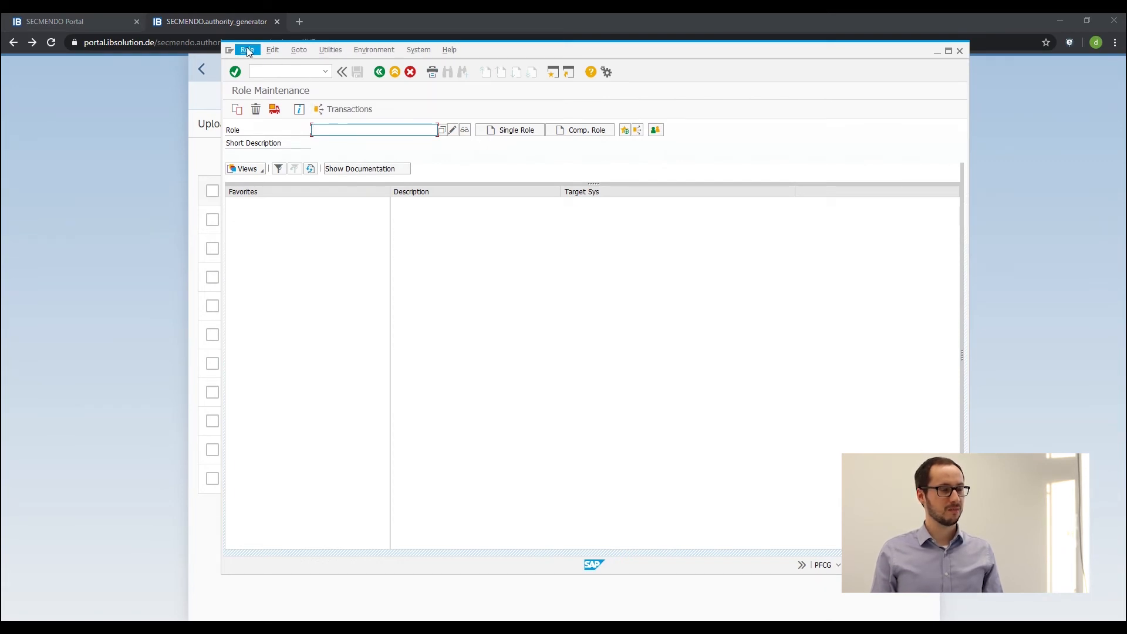
Step: Upload the downloaded role file via Role > Upload and confirm importing IB_FI_EMPLOYEE
left_click(246, 50)
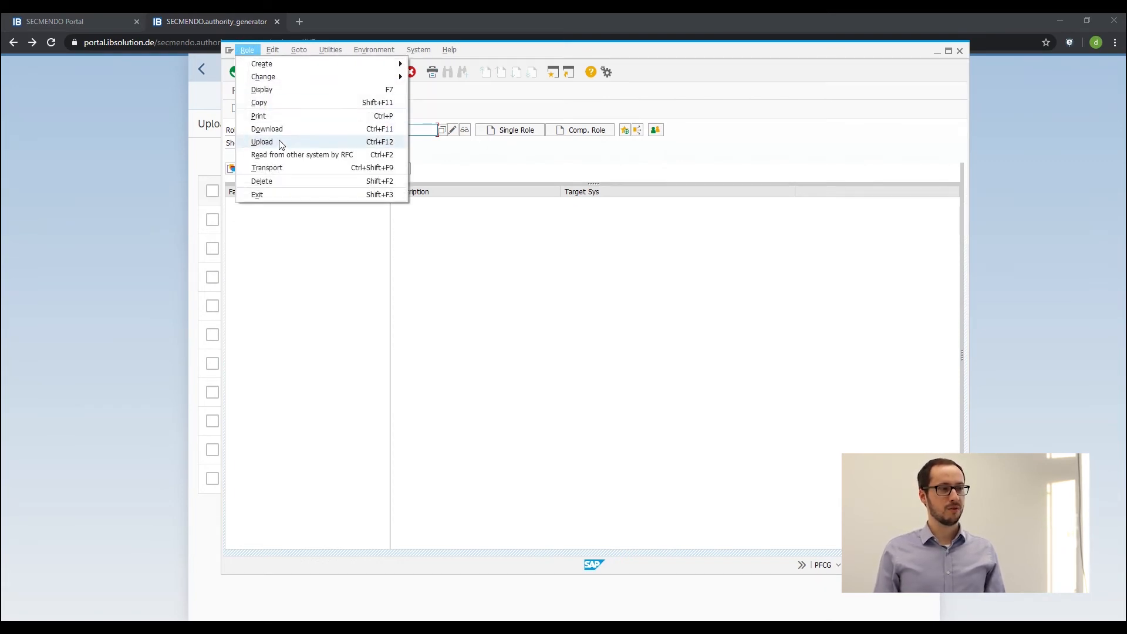
left_click(261, 142)
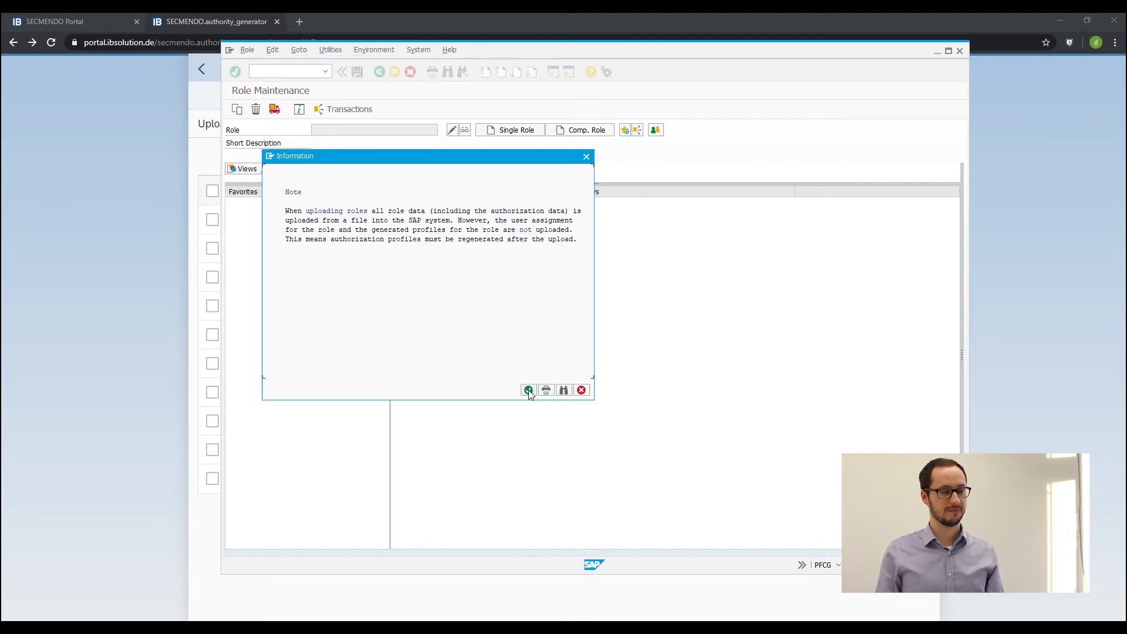
left_click(528, 390)
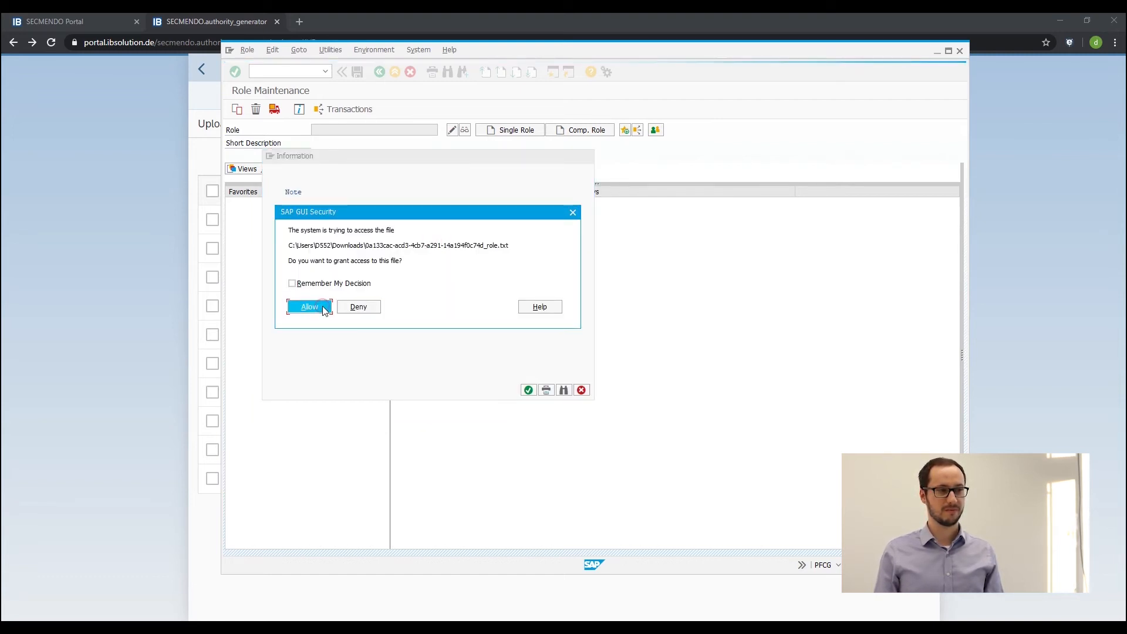
left_click(308, 306)
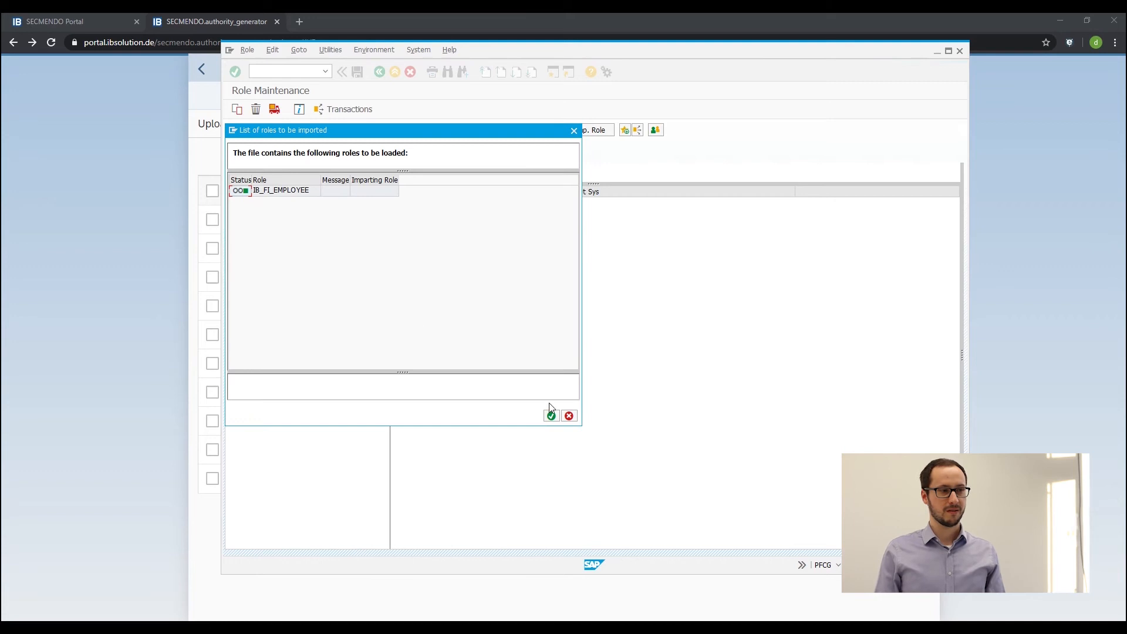
left_click(550, 416)
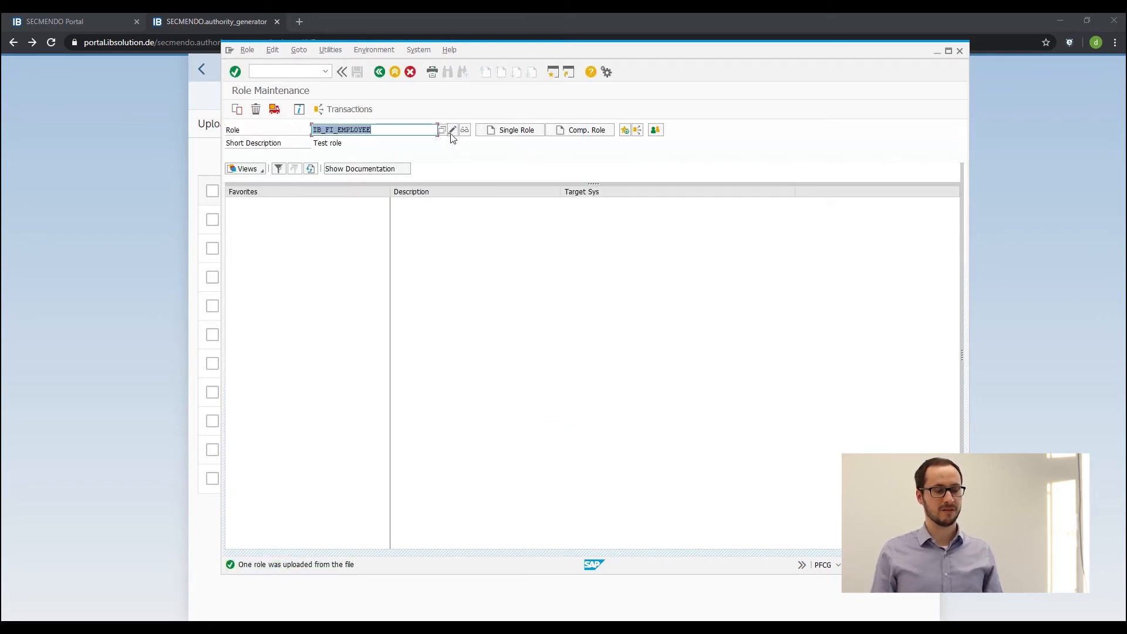
Step: Open IB_FI_EMPLOYEE for changing and show its Authorizations tab
left_click(451, 130)
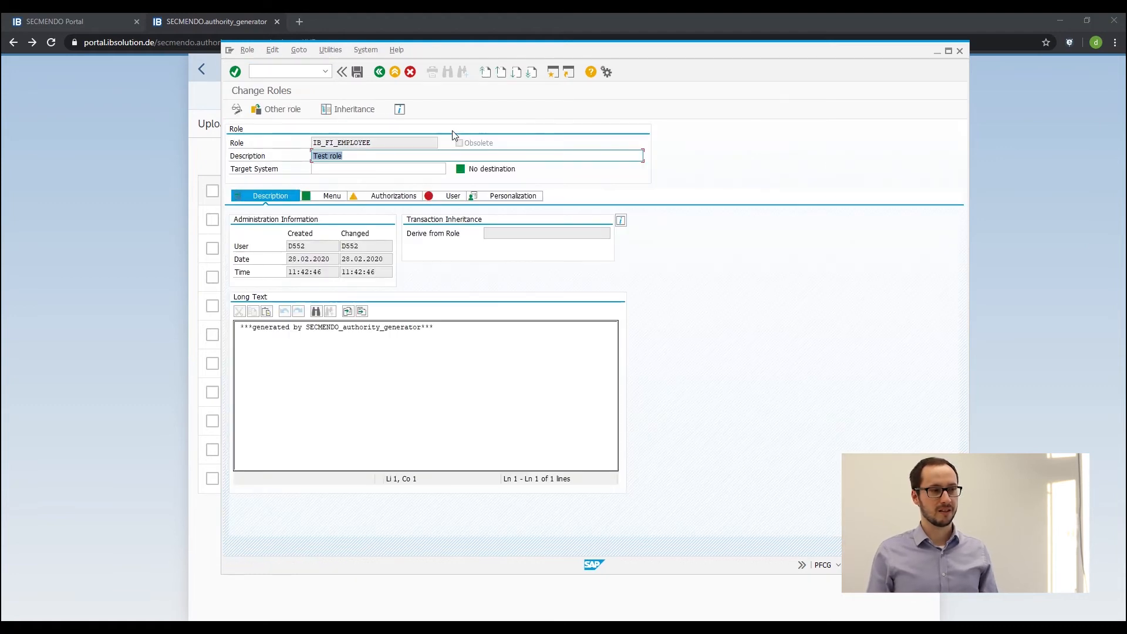
left_click(389, 196)
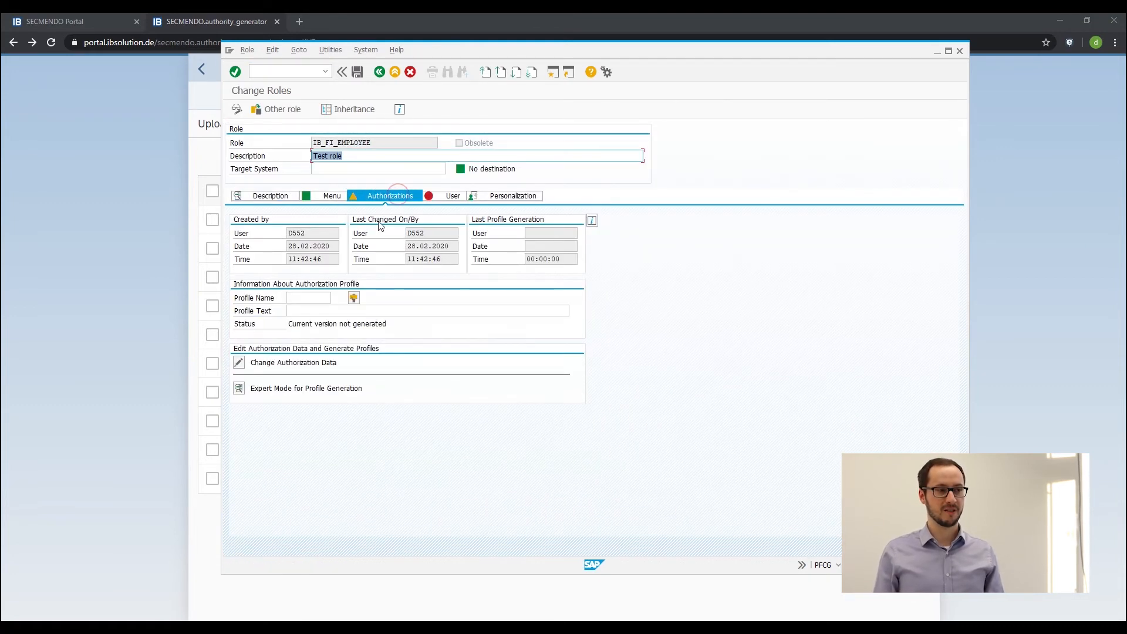
mouse_move(238, 388)
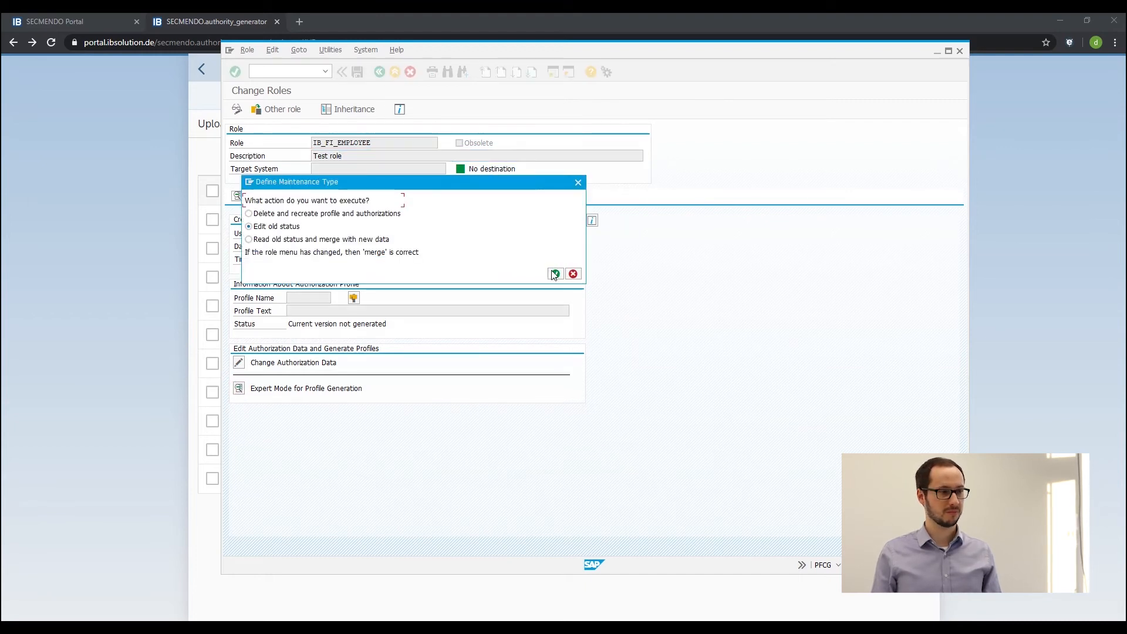
Step: Keep the old status and expand Cross-application BP Roles, Basis ALV Layout and Financial Accounting nodes
left_click(554, 273)
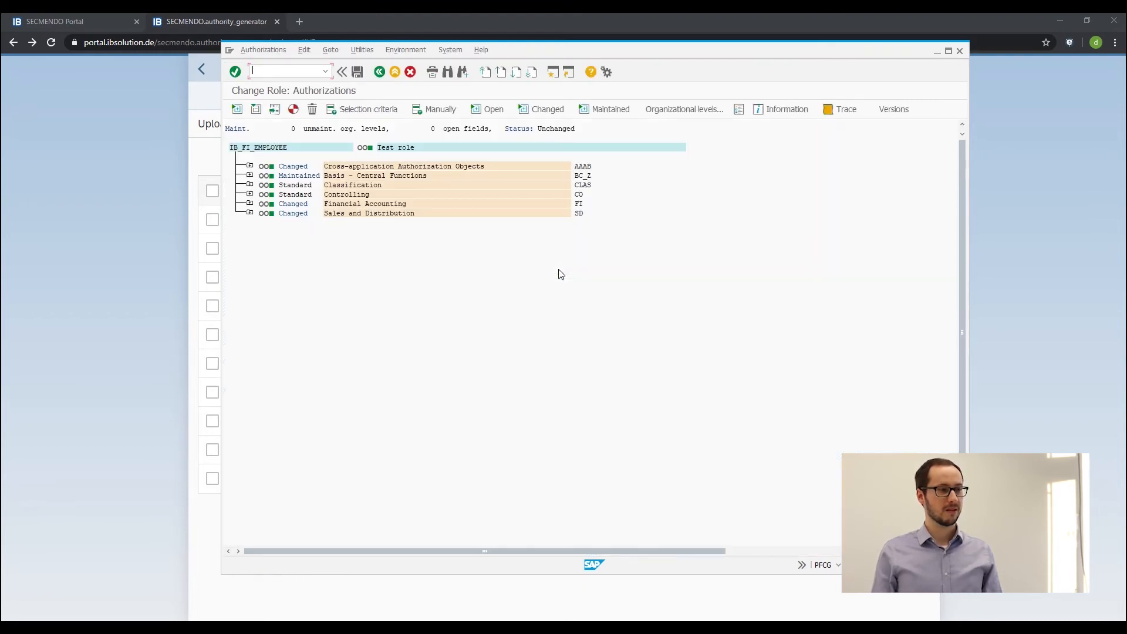
mouse_move(282, 254)
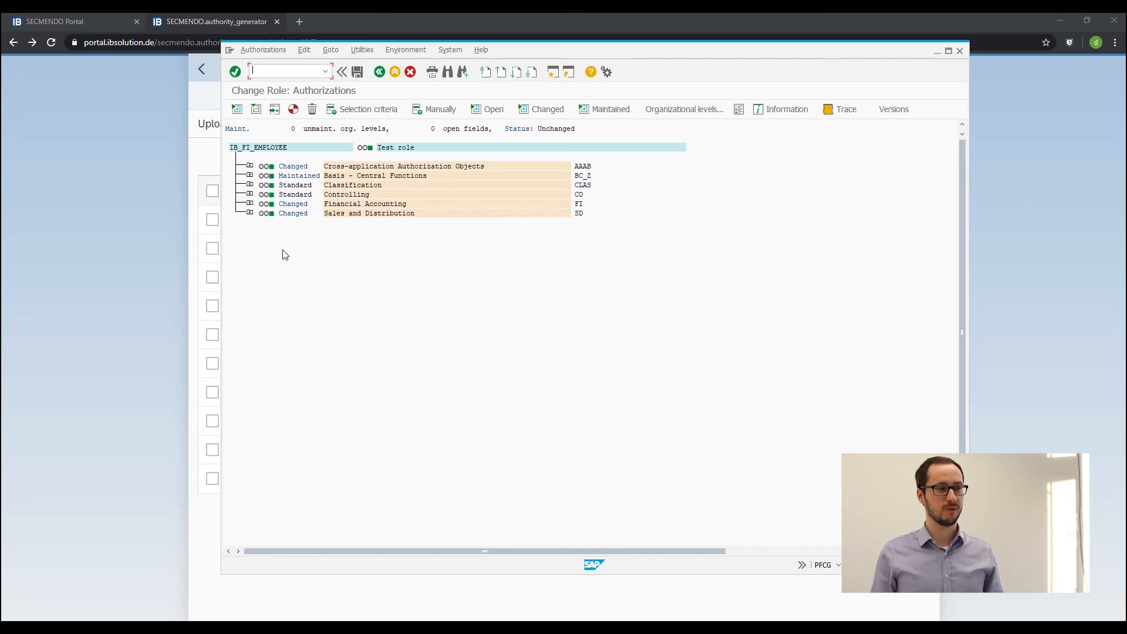
mouse_move(248, 204)
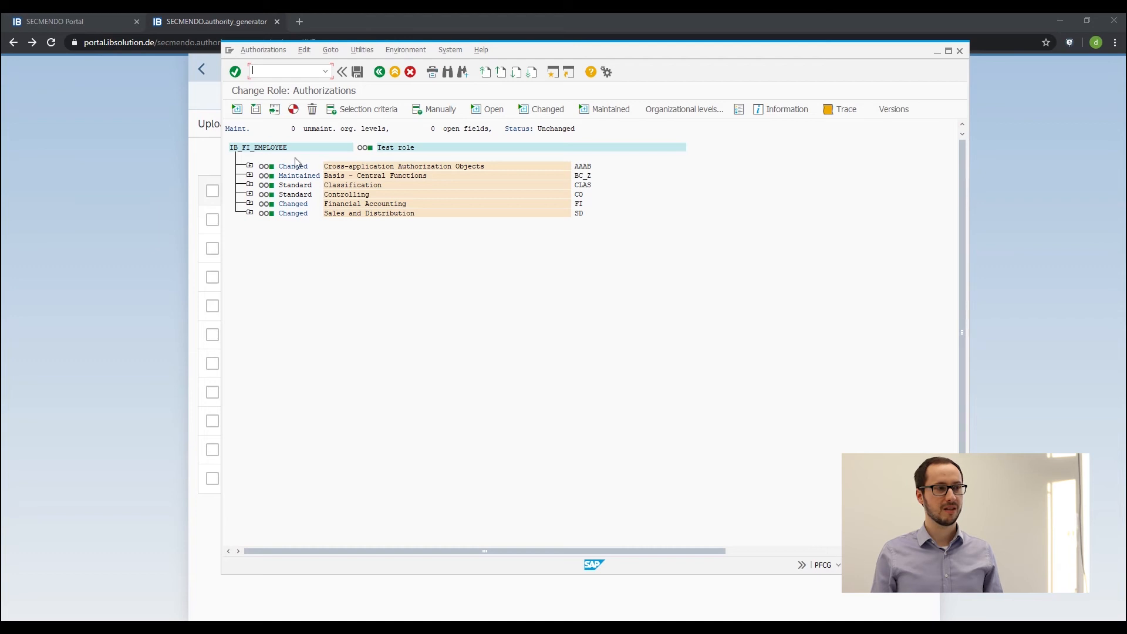
mouse_move(277, 232)
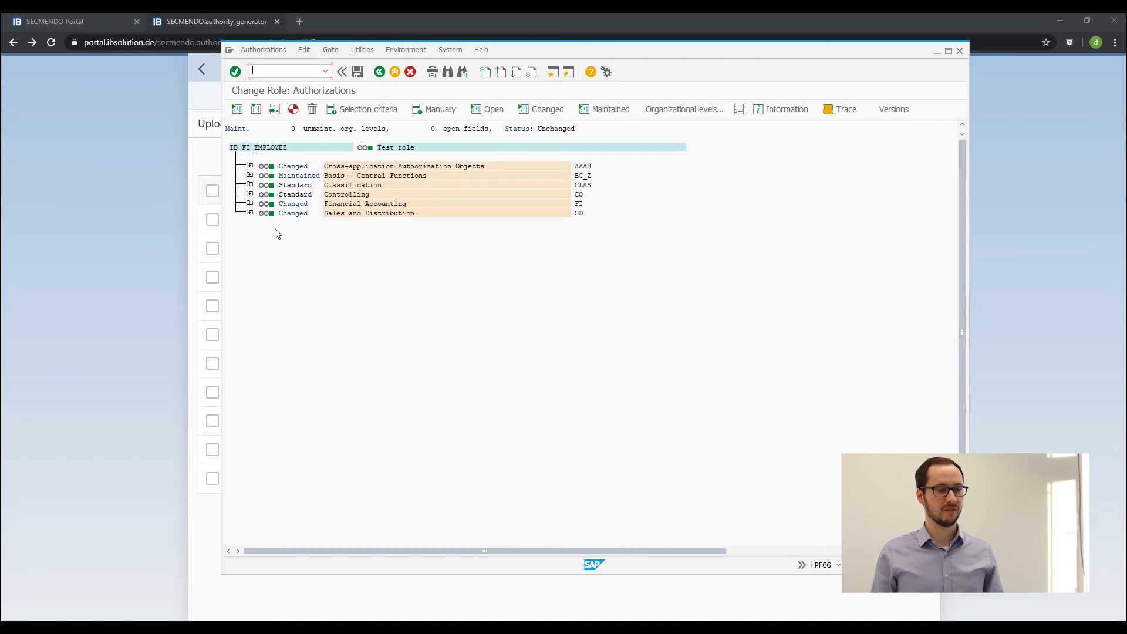
left_click(249, 165)
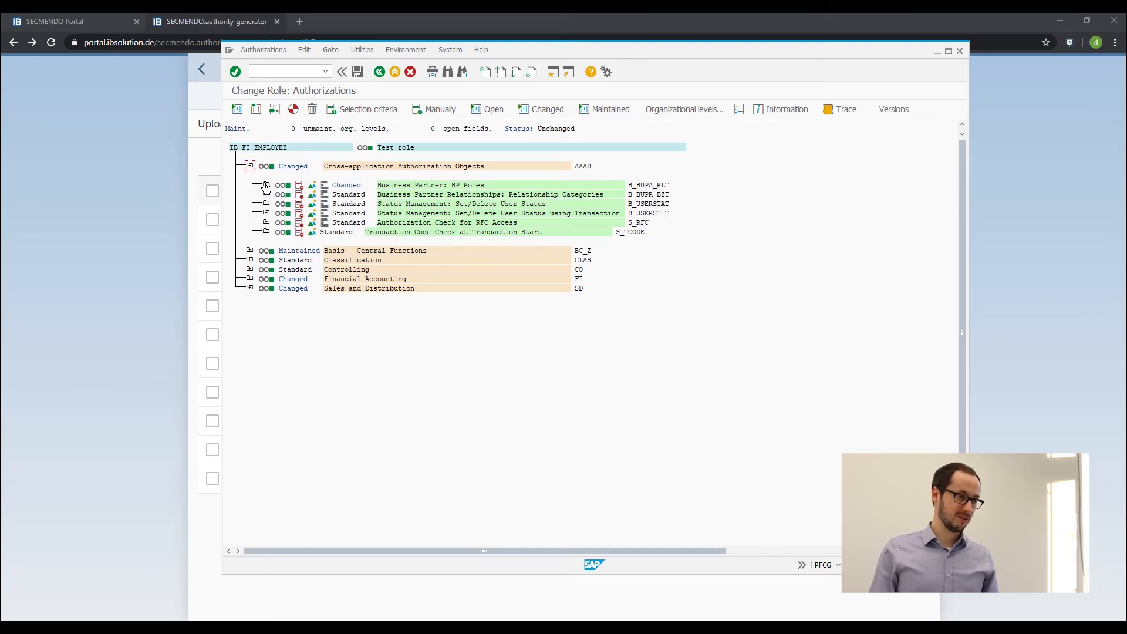
left_click(266, 185)
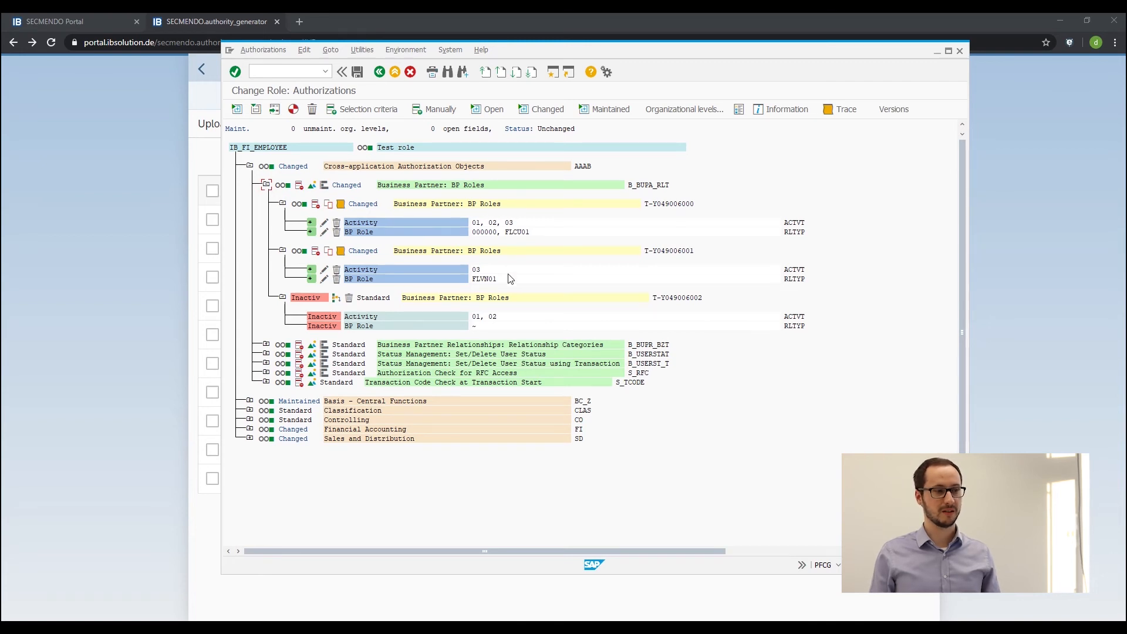
mouse_move(347, 328)
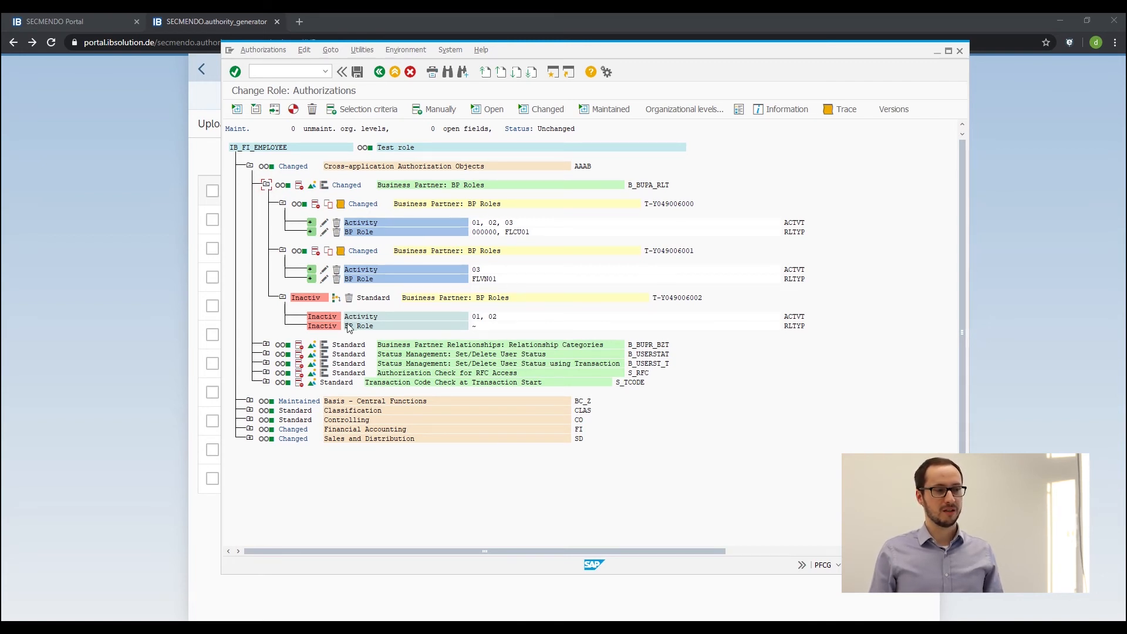
left_click(249, 402)
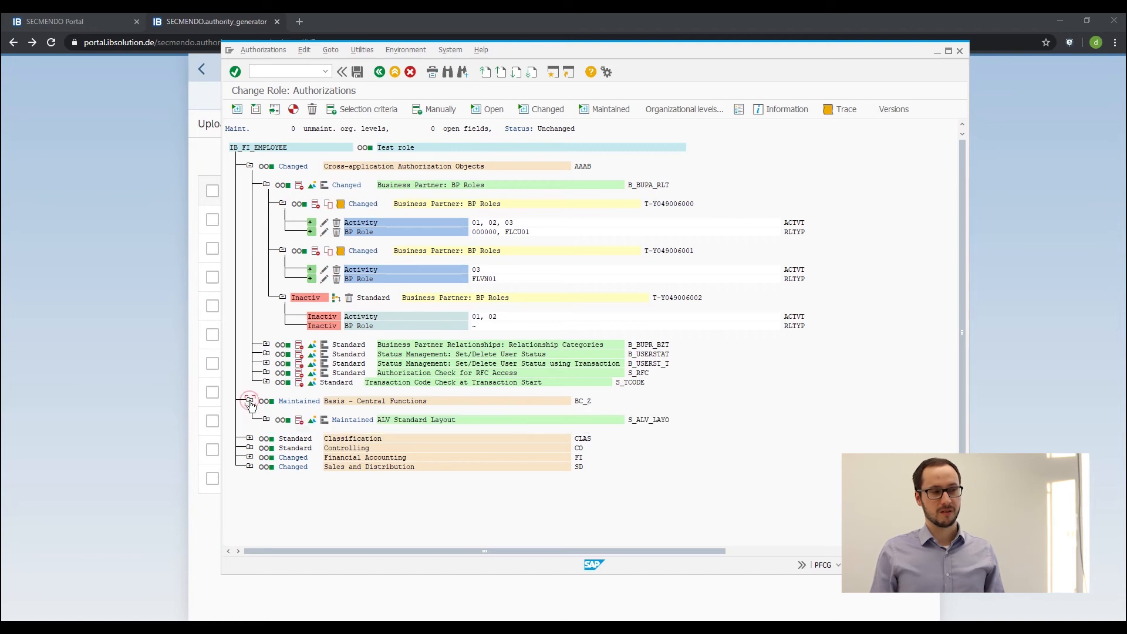
left_click(266, 421)
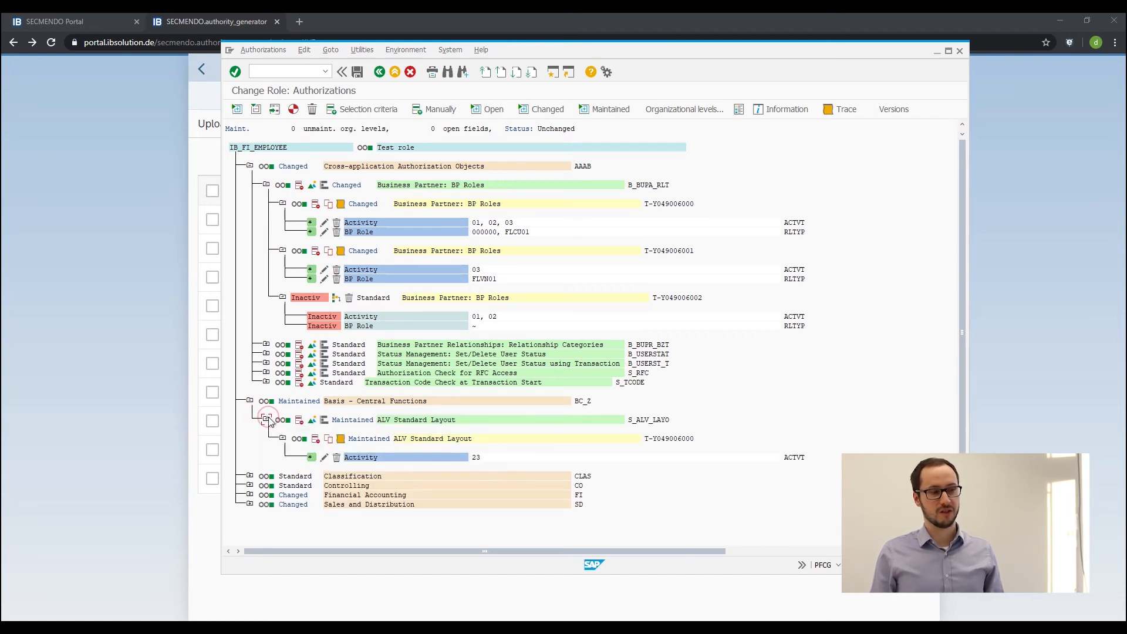
mouse_move(302, 460)
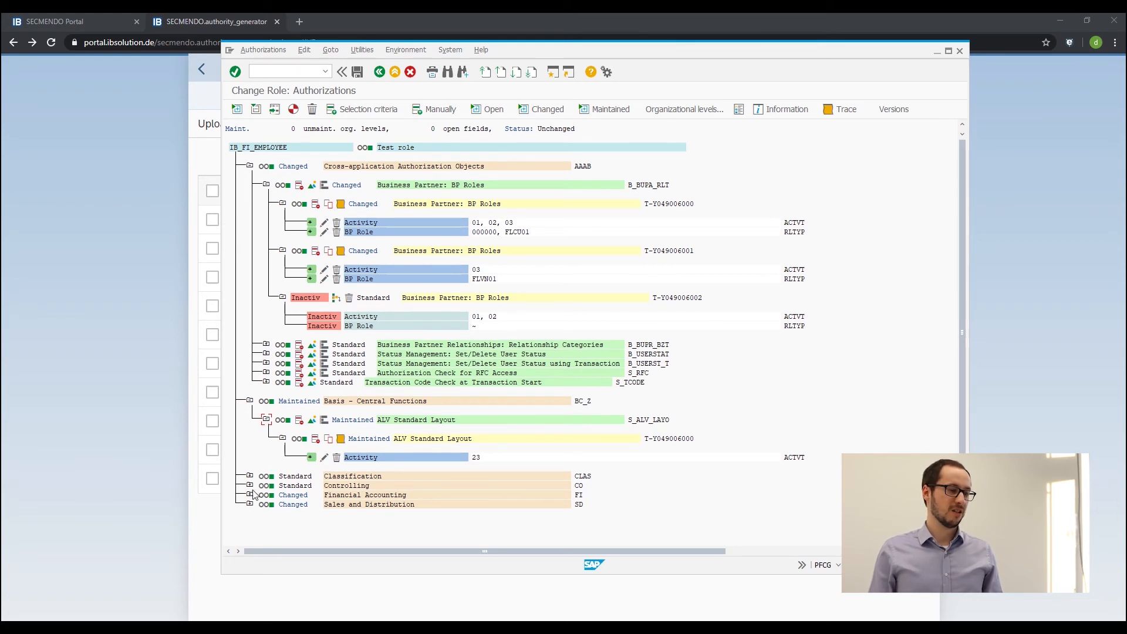
left_click(249, 495)
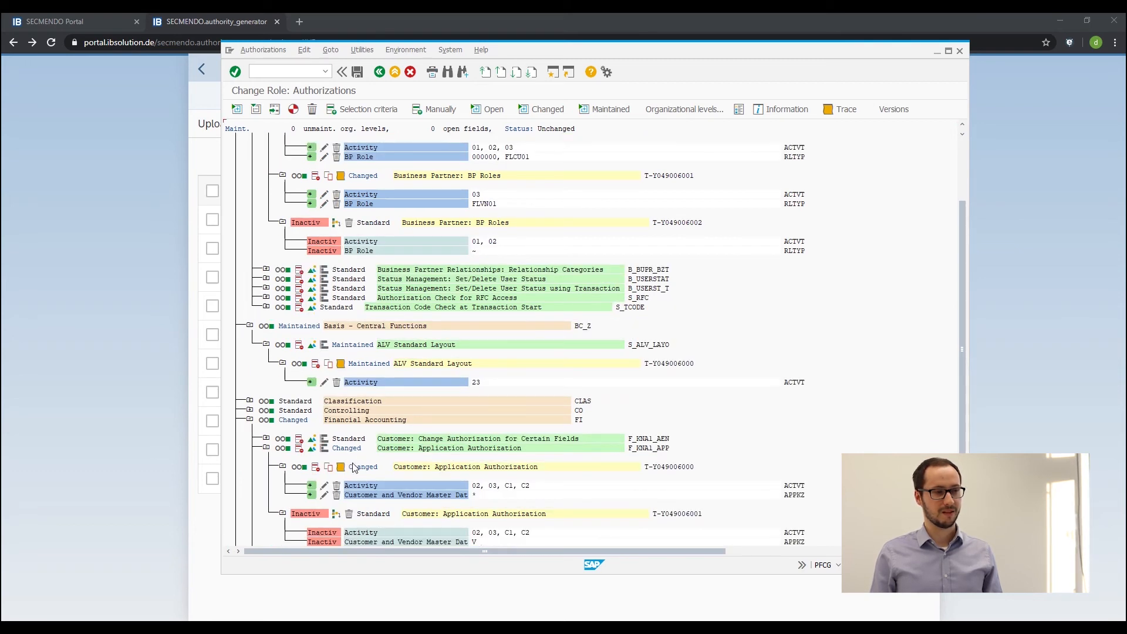
scroll("down", 3)
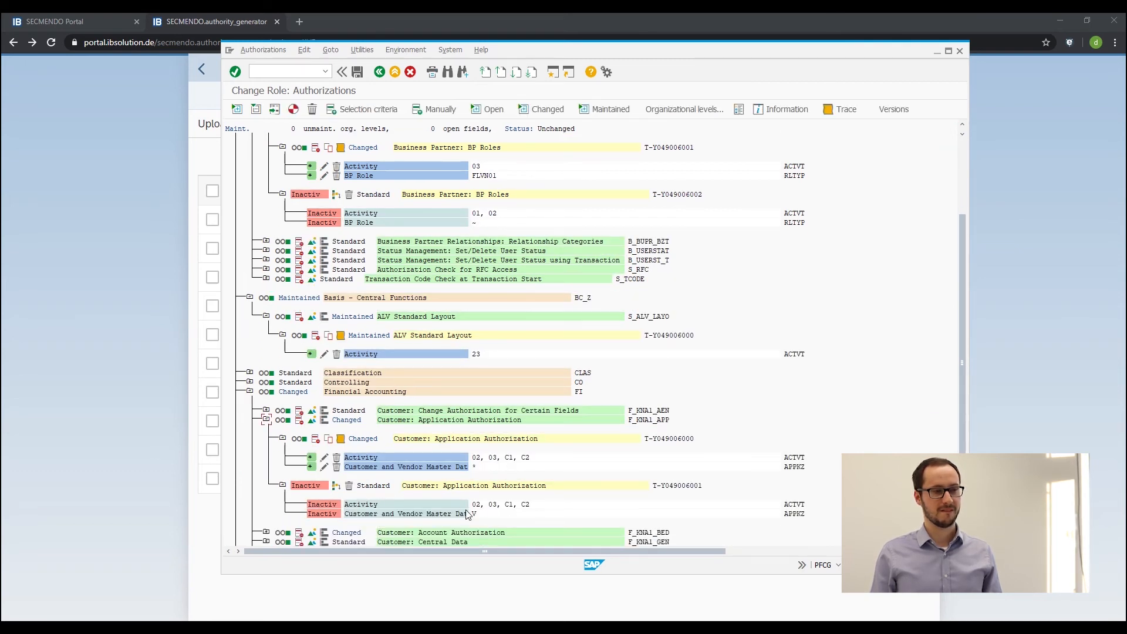
mouse_move(467, 453)
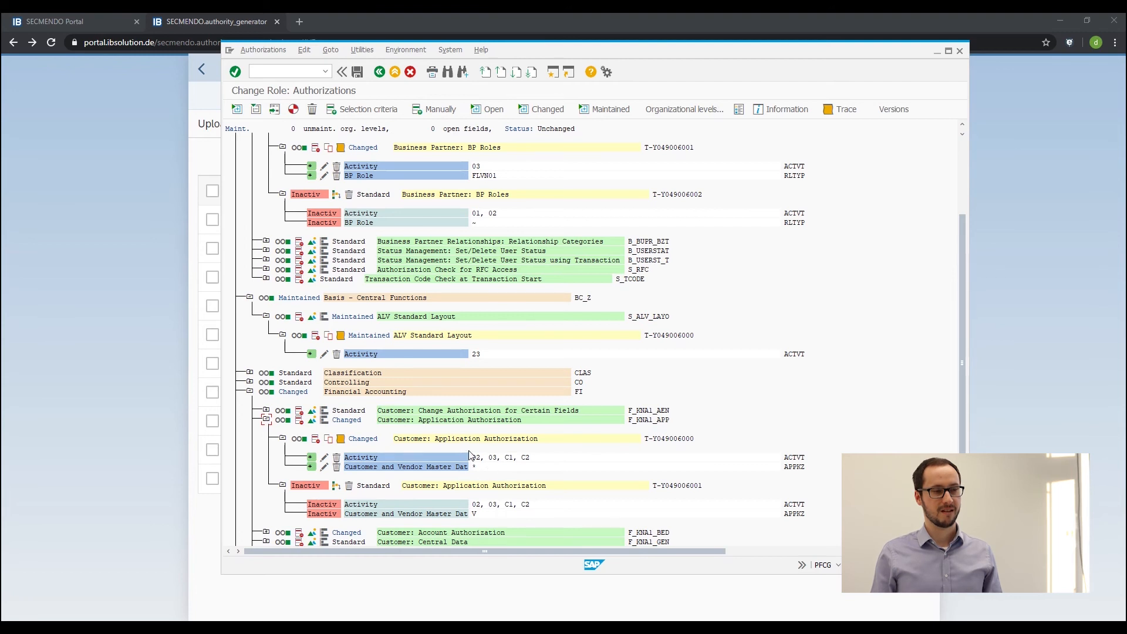